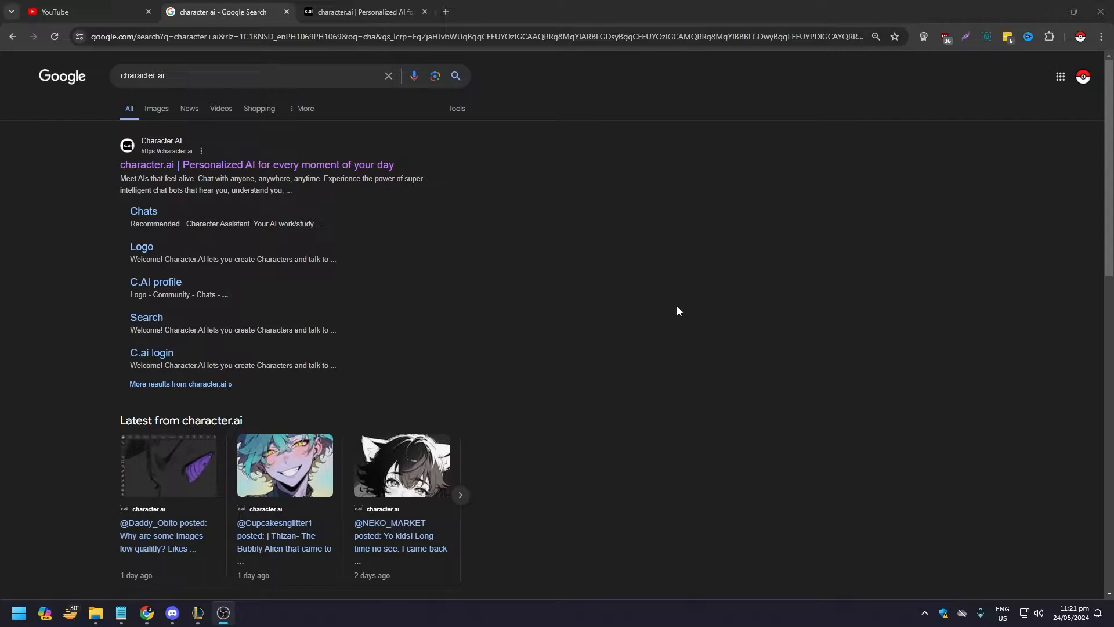
{"action": "mouse_move", "coordinate": [694, 318]}
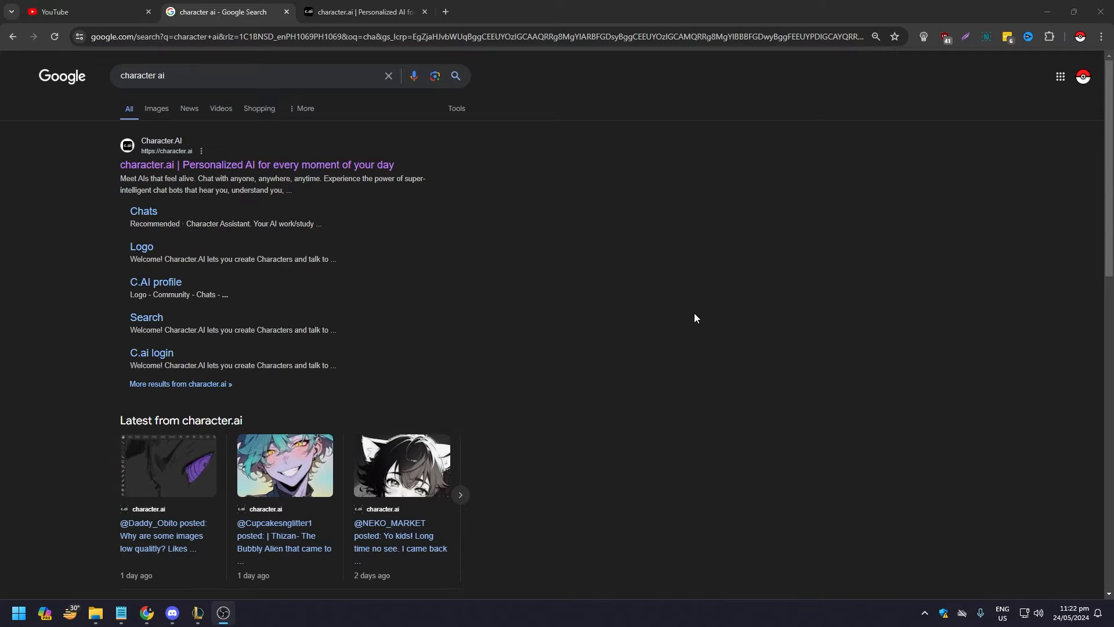
{"action": "mouse_move", "coordinate": [686, 304]}
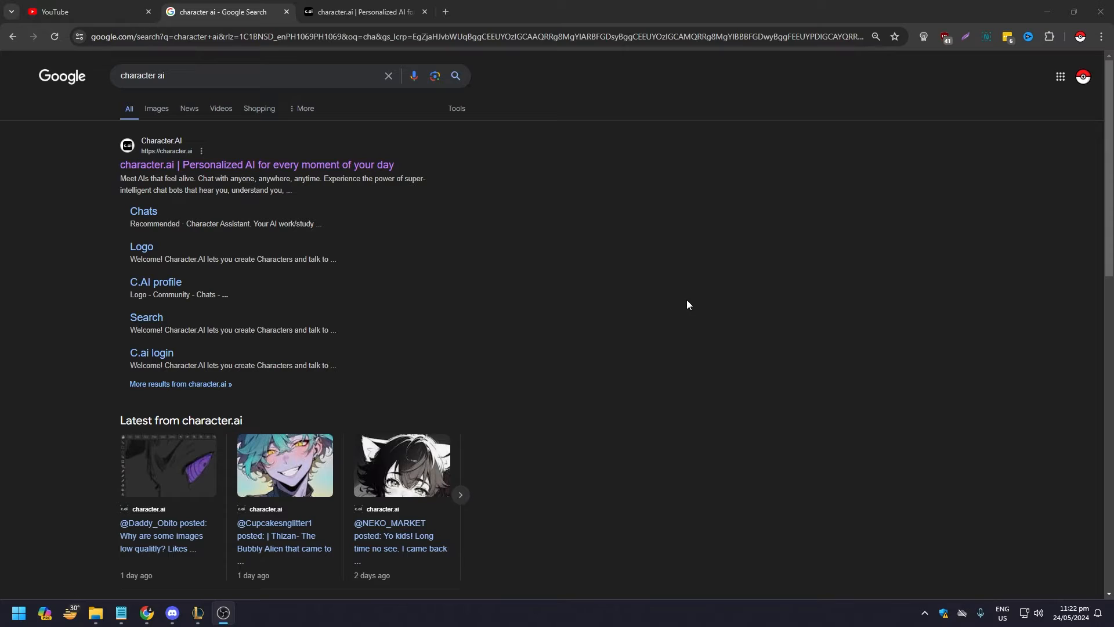
{"action": "mouse_move", "coordinate": [683, 294]}
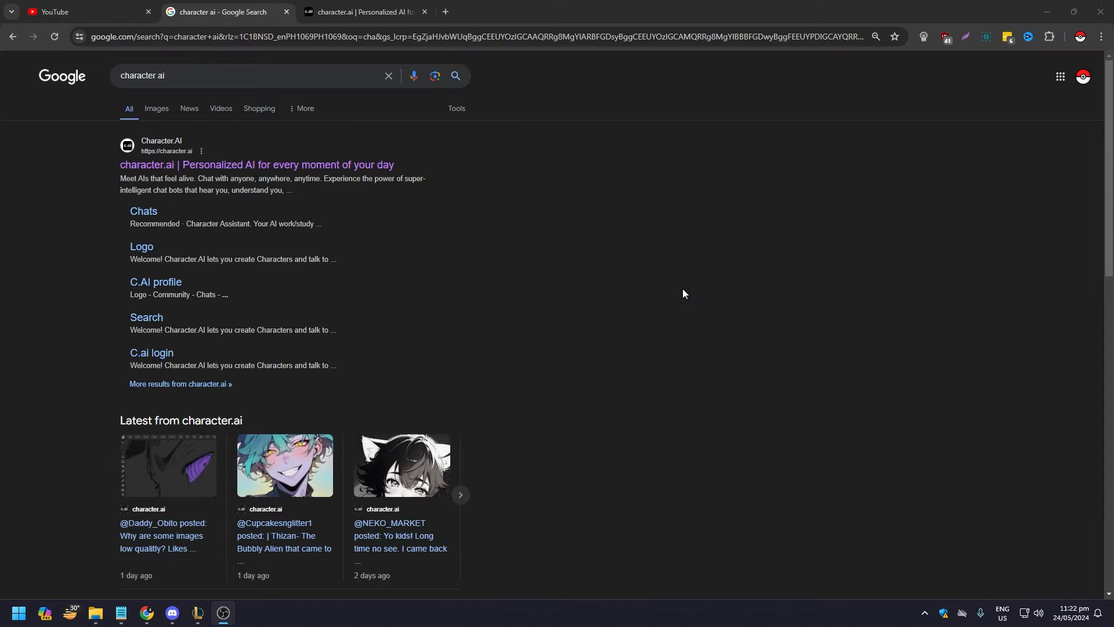
{"action": "mouse_move", "coordinate": [544, 231]}
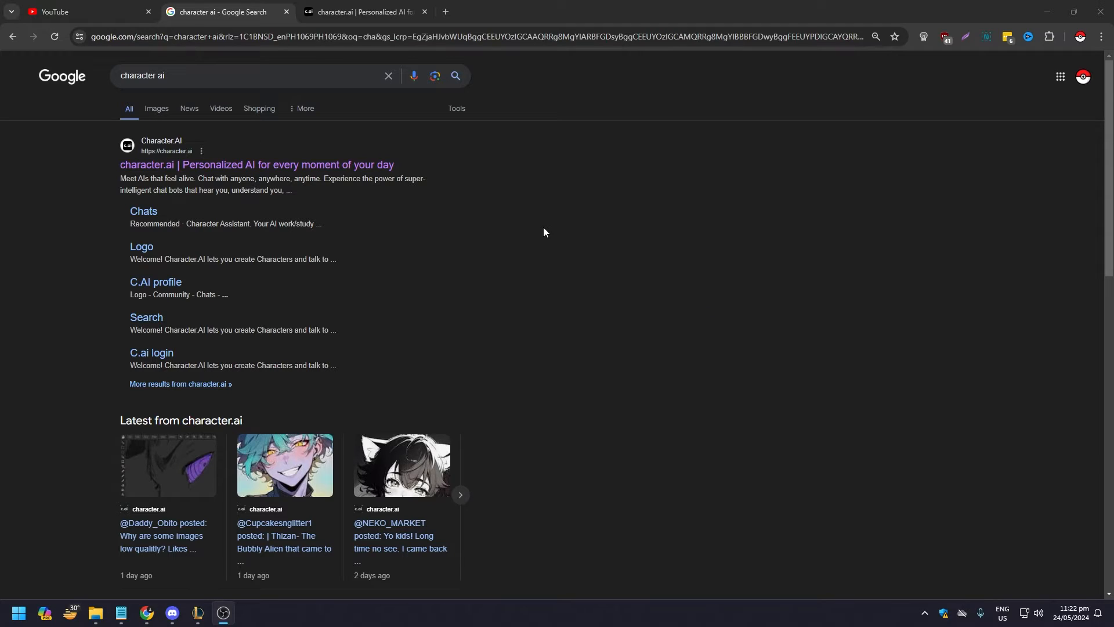
{"action": "mouse_move", "coordinate": [539, 221]}
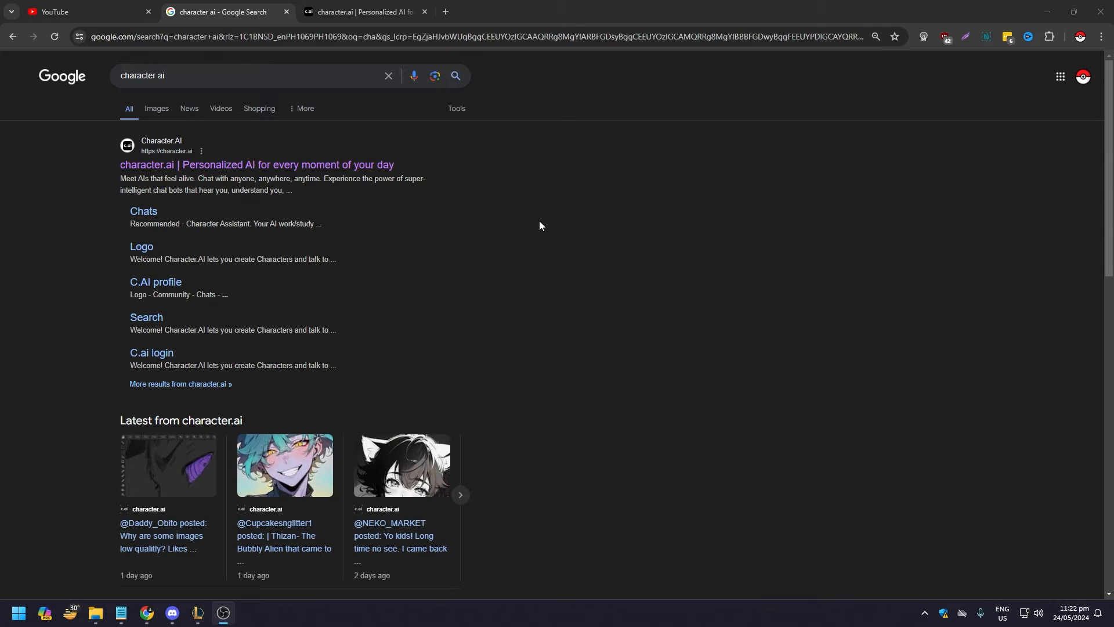
{"action": "mouse_move", "coordinate": [451, 190]}
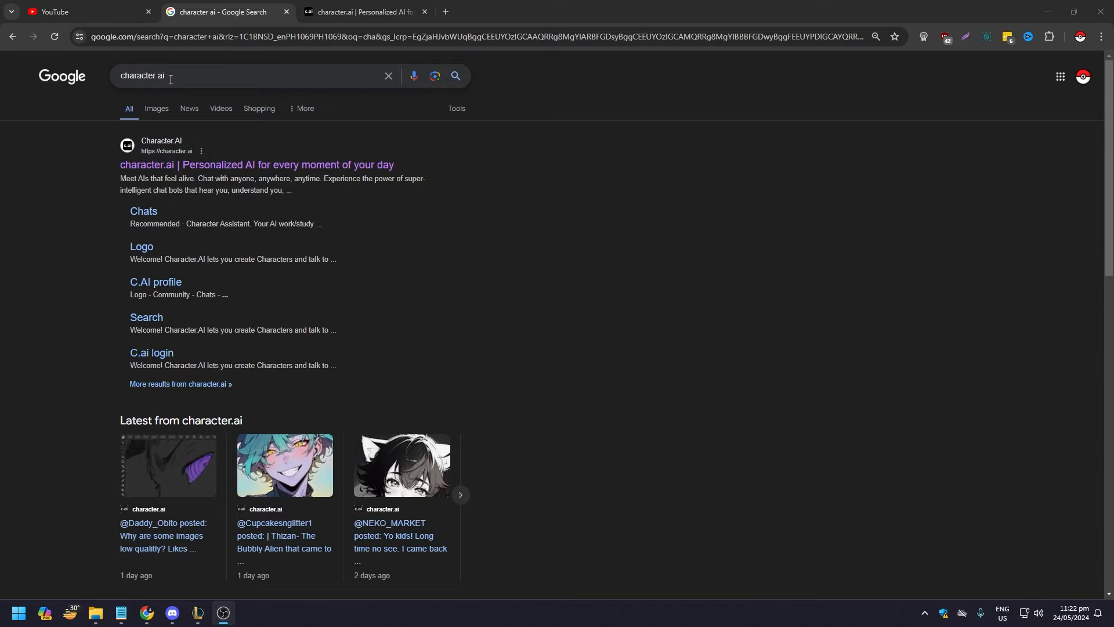
{"action": "mouse_move", "coordinate": [171, 251]}
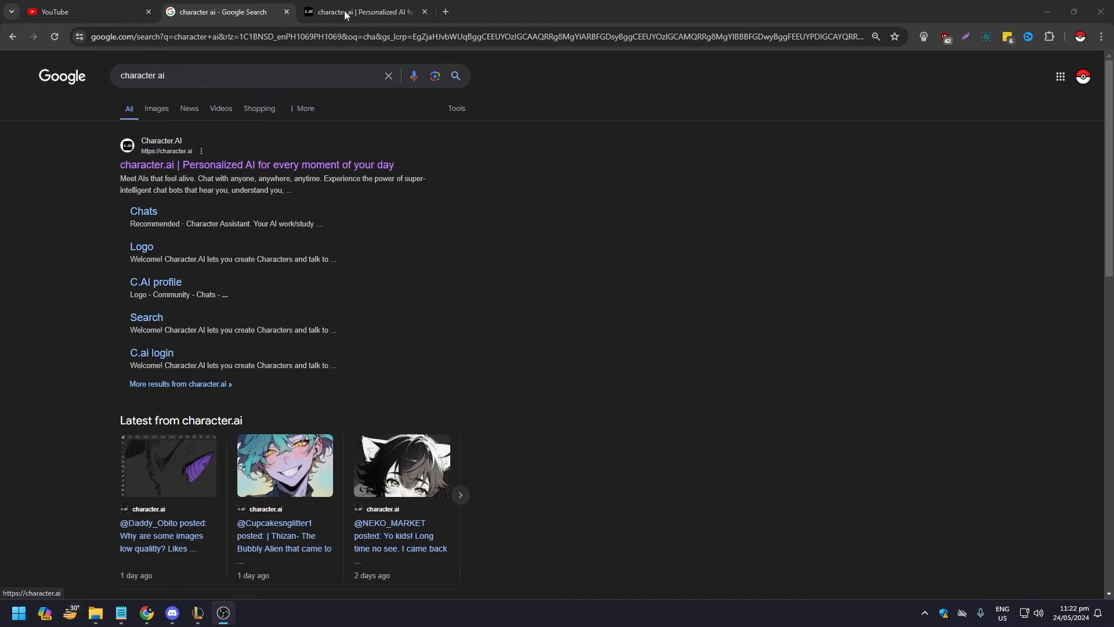
- Search Google for 'character ai mobile' using the search suggestion
{"action": "left_click", "coordinate": [249, 11]}
{"action": "type", "text": " mobi"}
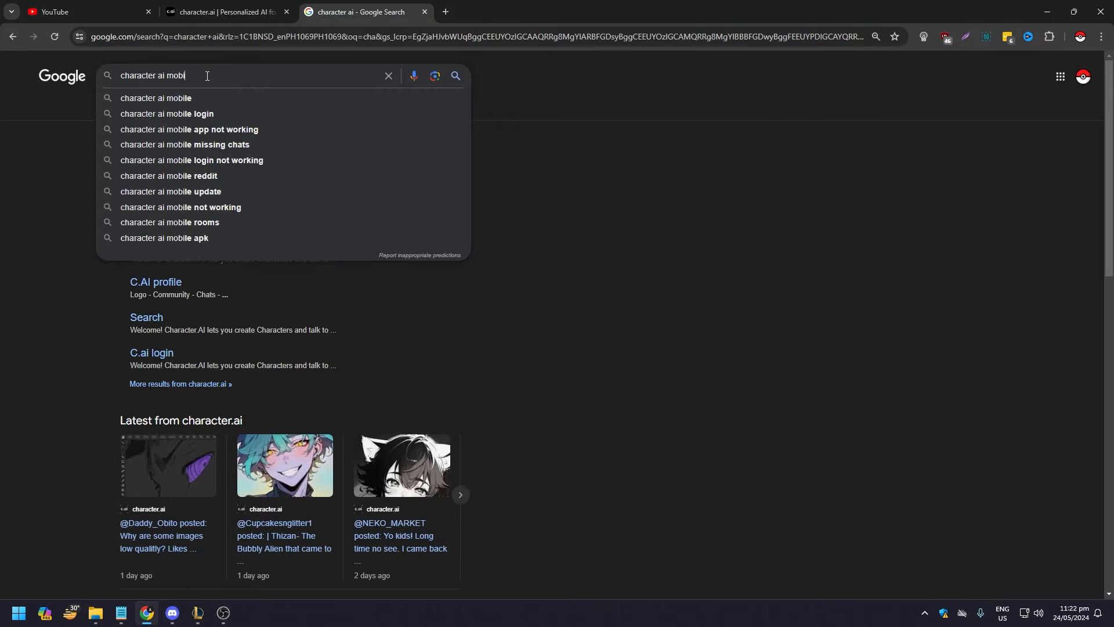
{"action": "left_click", "coordinate": [155, 97]}
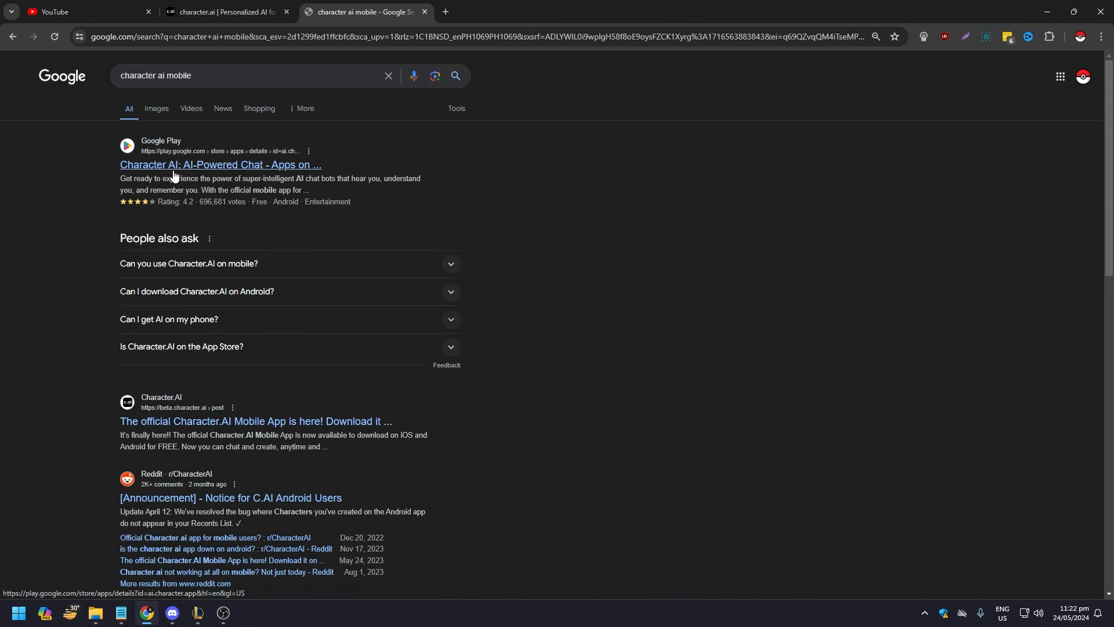
- Open the Character AI app's Google Play page and scroll down to its screenshots
{"action": "left_click", "coordinate": [220, 164]}
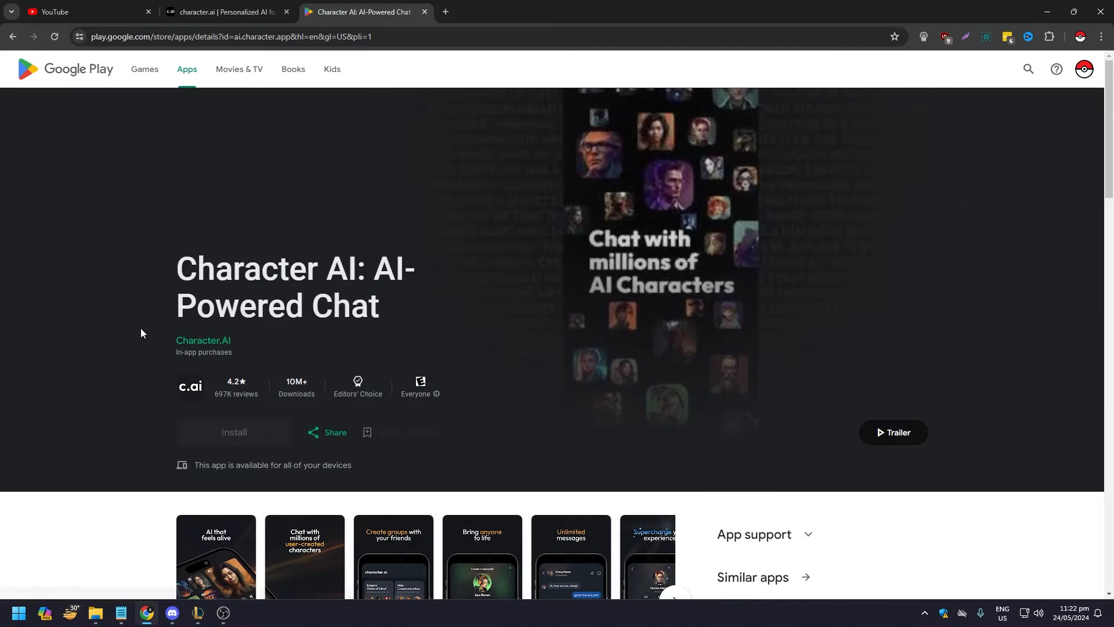
{"action": "mouse_move", "coordinate": [96, 376]}
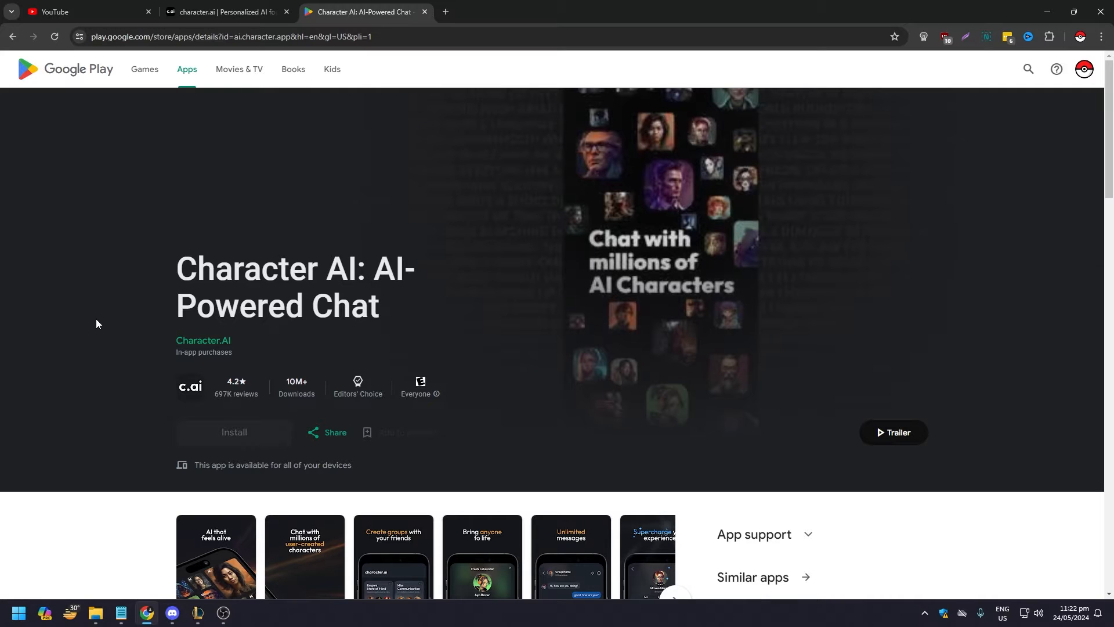
{"action": "scroll", "scroll_direction": "down", "scroll_amount": 3}
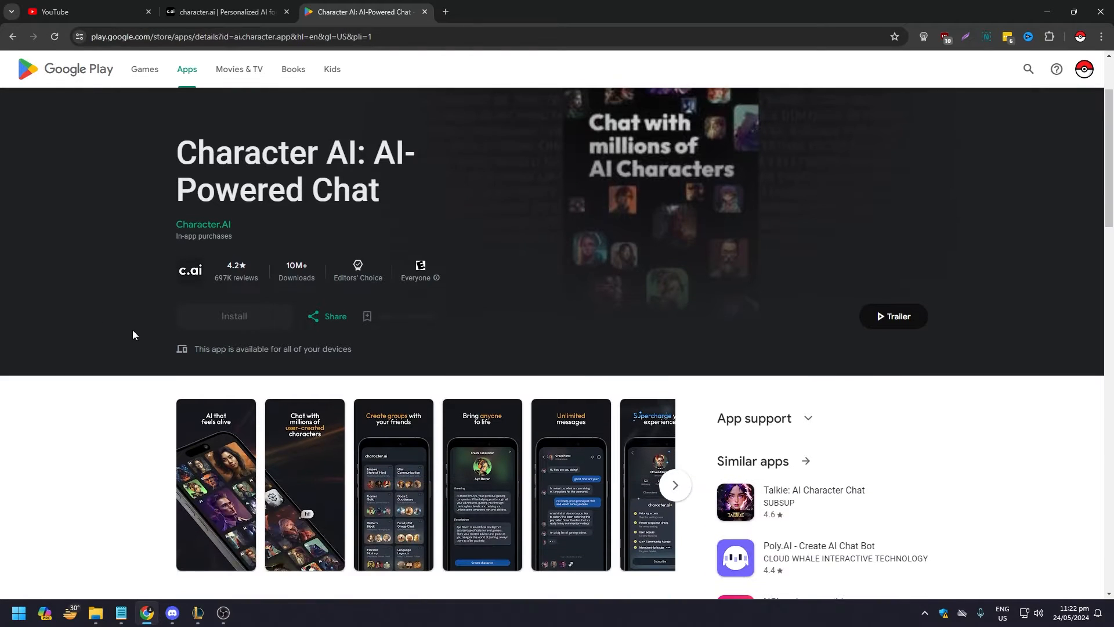
{"action": "scroll", "scroll_direction": "down", "scroll_amount": 3}
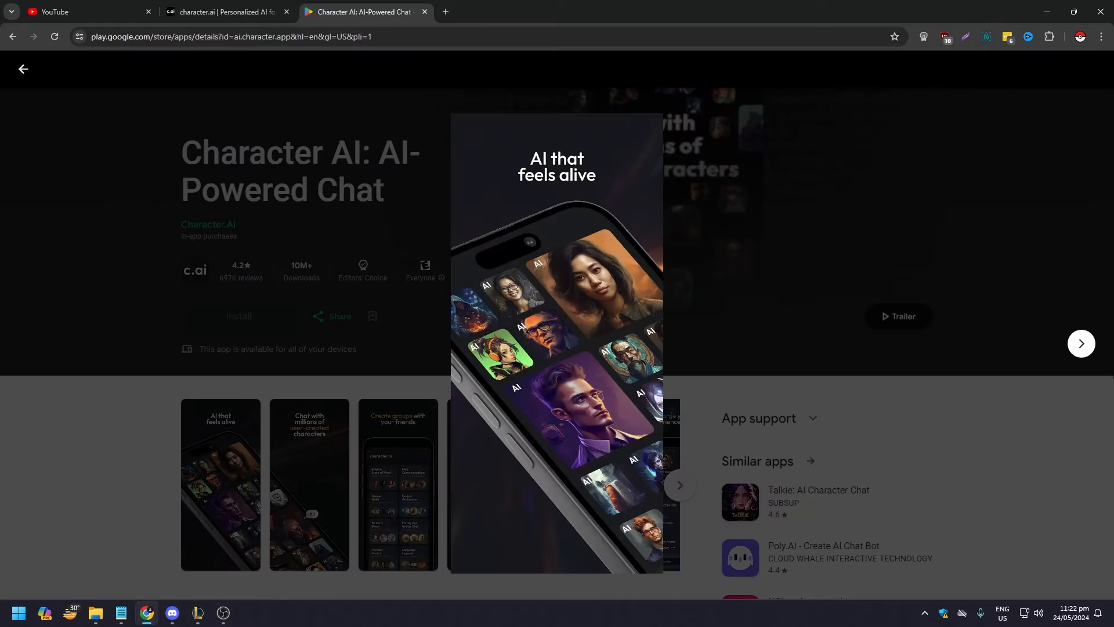
- Page through the app screenshots until the gallery returns to the first image
{"action": "left_click", "coordinate": [1080, 343]}
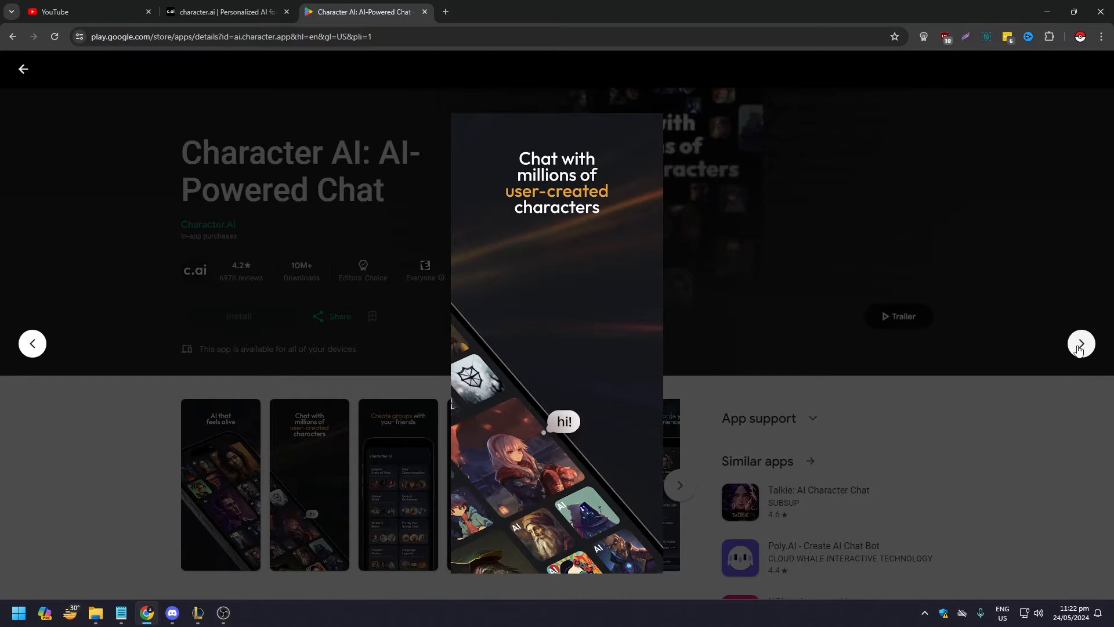
{"action": "left_click", "coordinate": [1080, 343]}
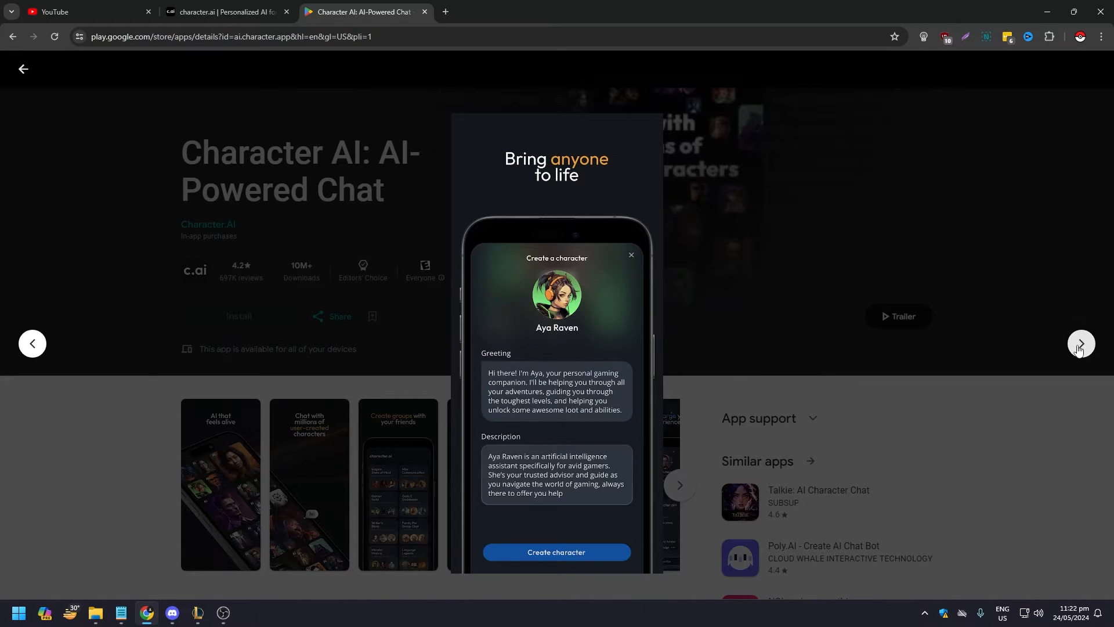
{"action": "left_click", "coordinate": [1080, 343]}
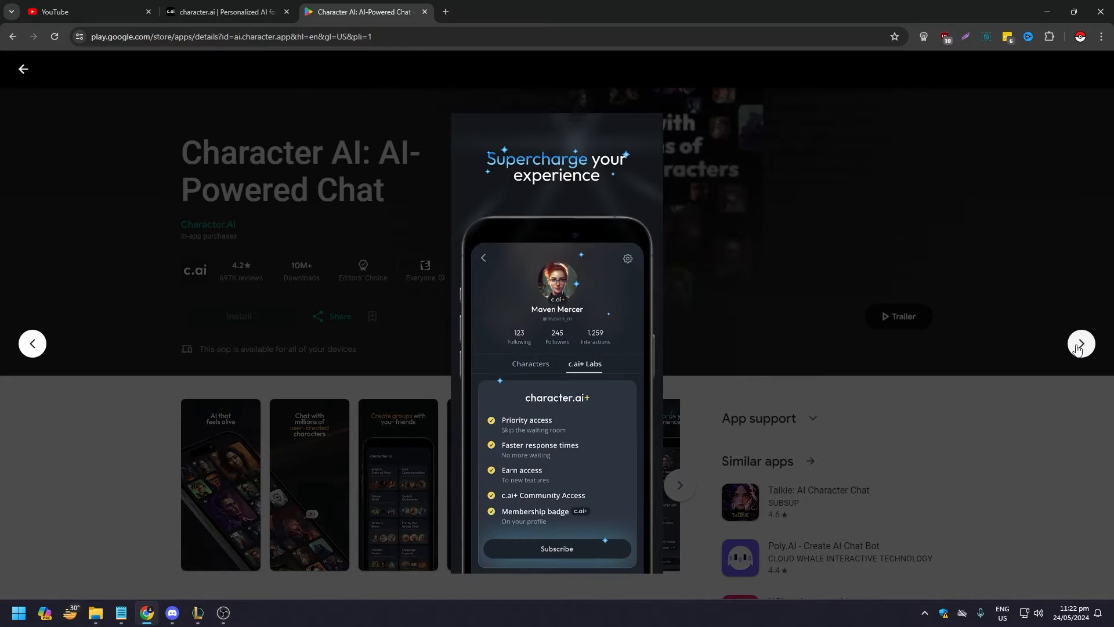
{"action": "left_click", "coordinate": [1080, 343]}
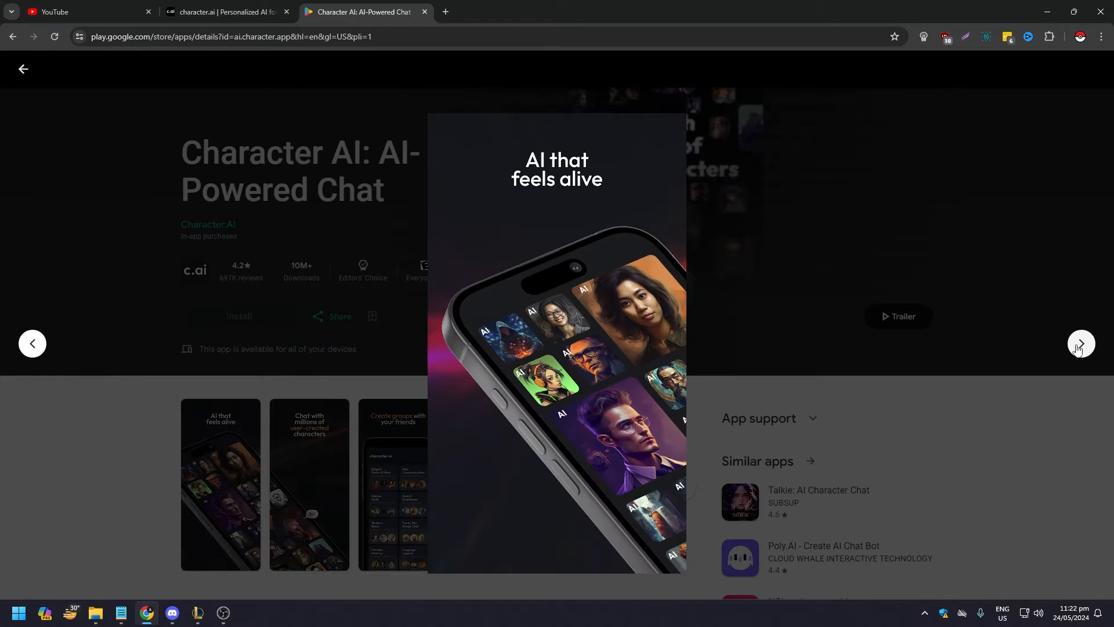
{"action": "mouse_move", "coordinate": [179, 356]}
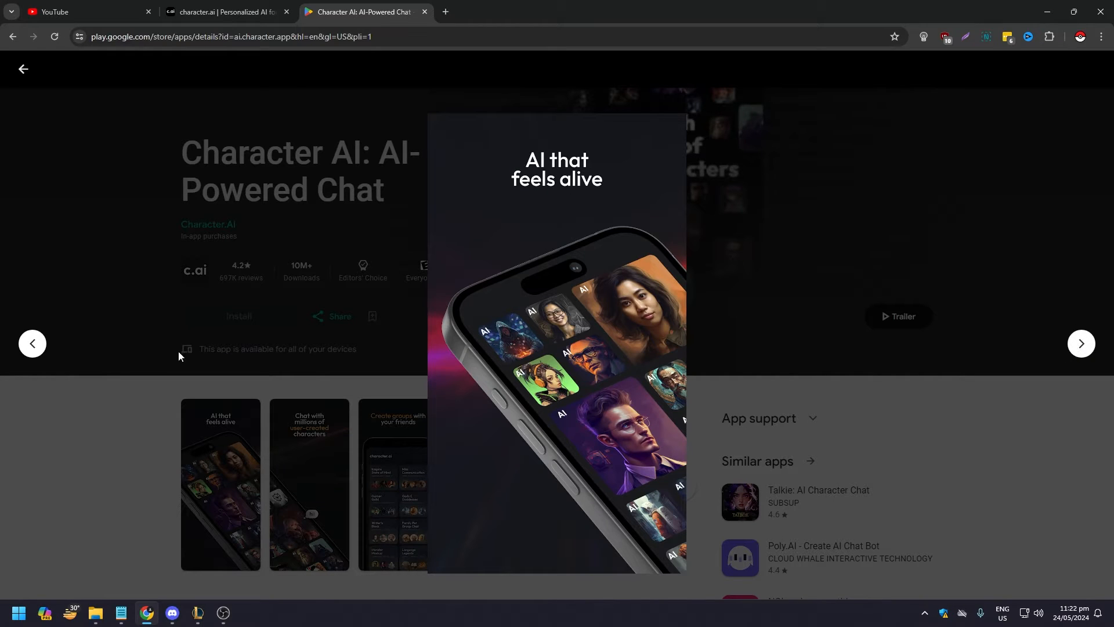
{"action": "mouse_move", "coordinate": [128, 380]}
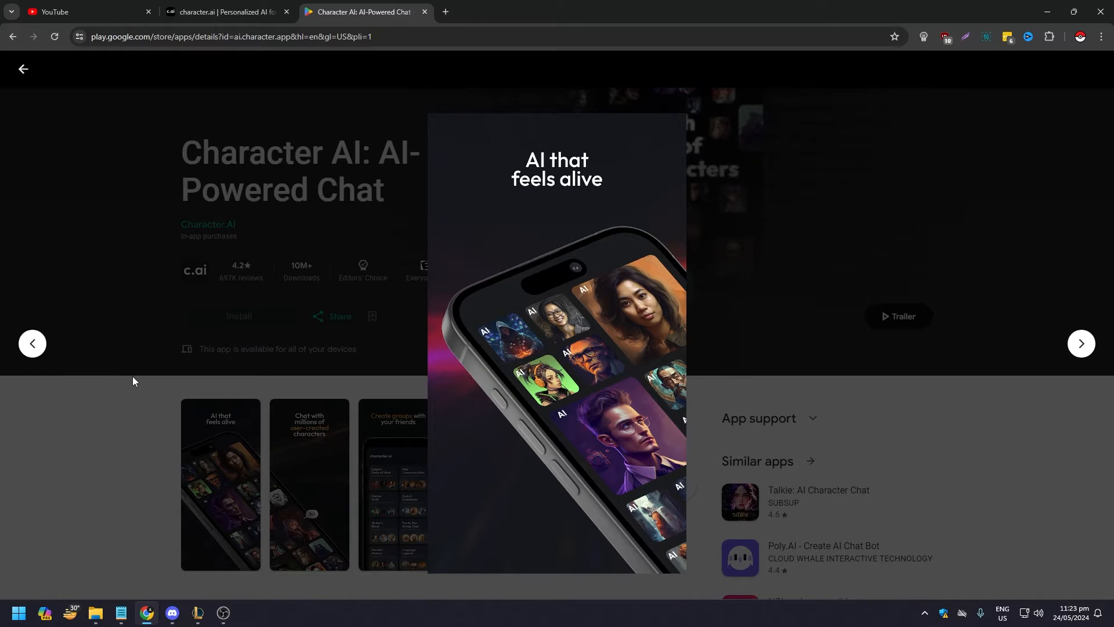
{"action": "mouse_move", "coordinate": [147, 384]}
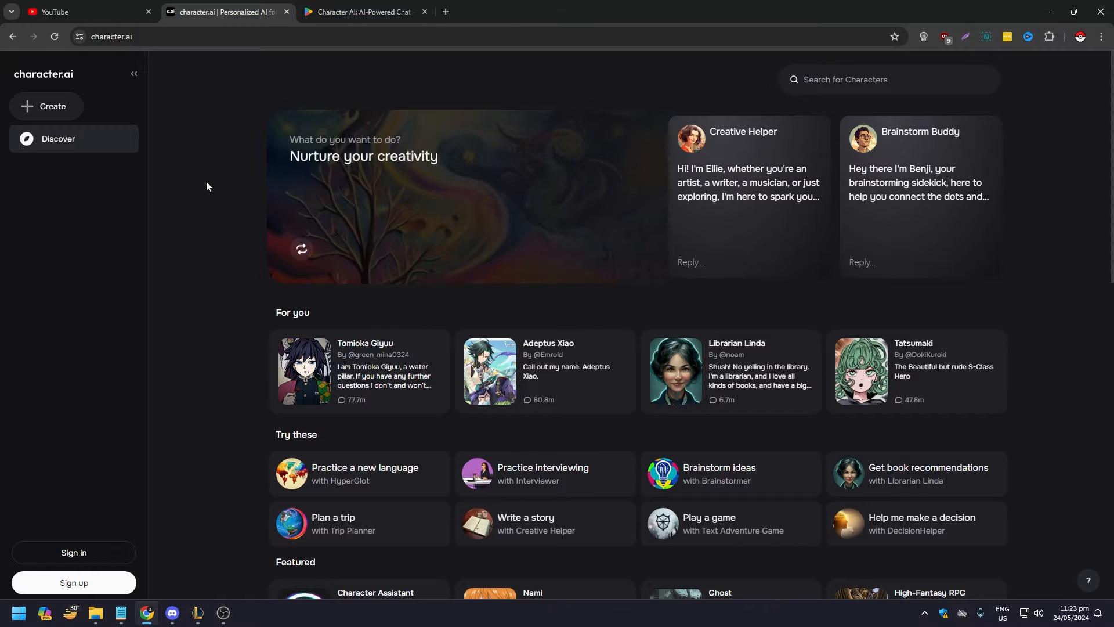
{"action": "mouse_move", "coordinate": [218, 256]}
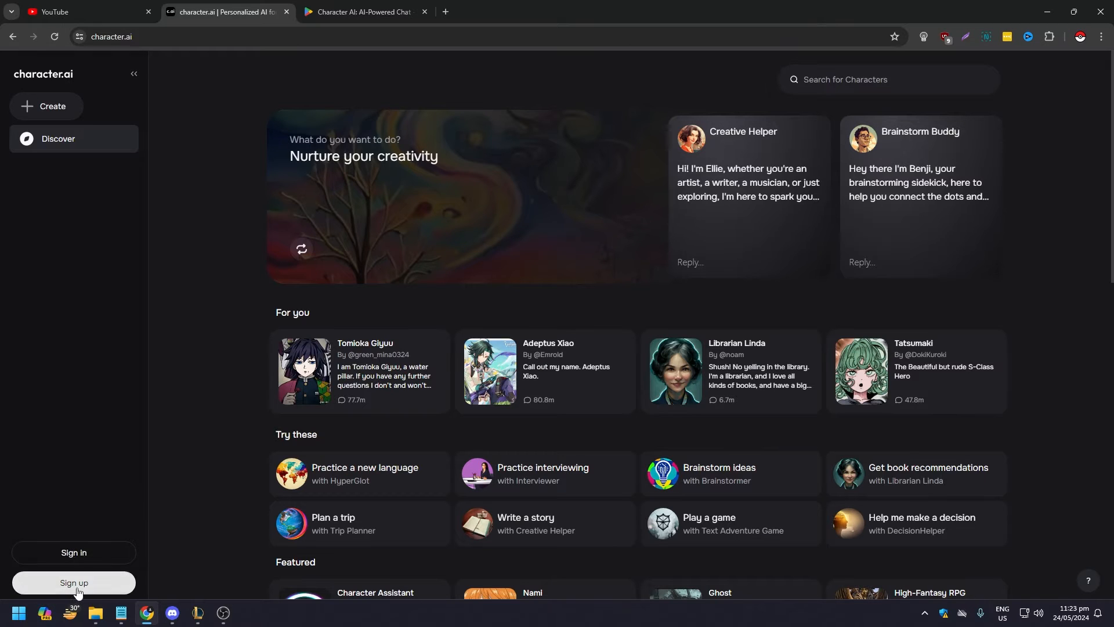
- Choose to sign in to Character.AI with a Google account
{"action": "left_click", "coordinate": [73, 582]}
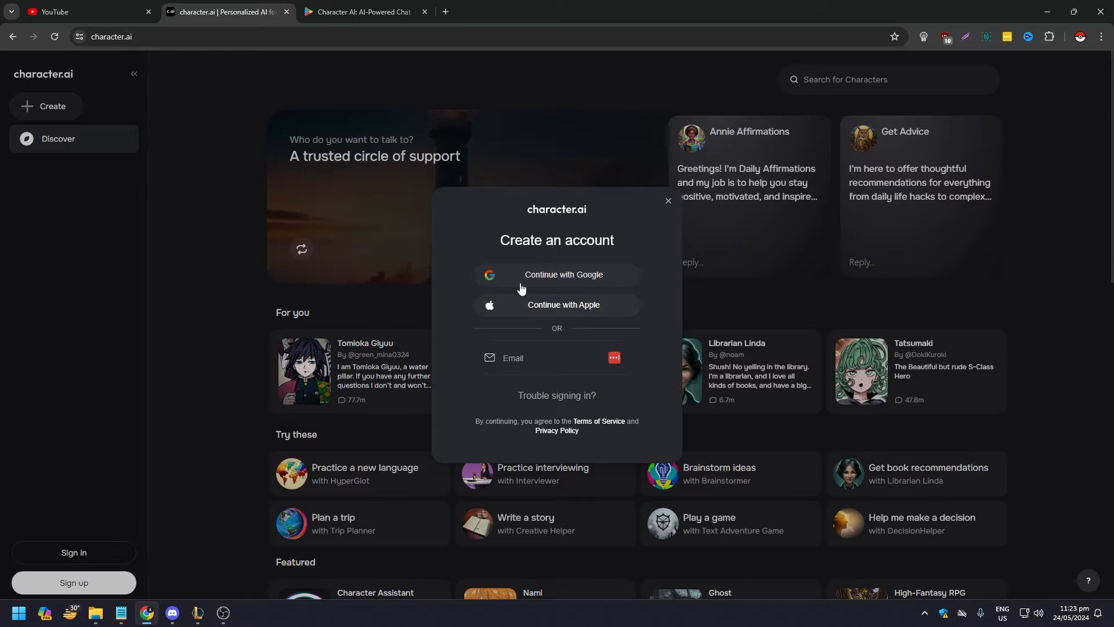
{"action": "mouse_move", "coordinate": [517, 361]}
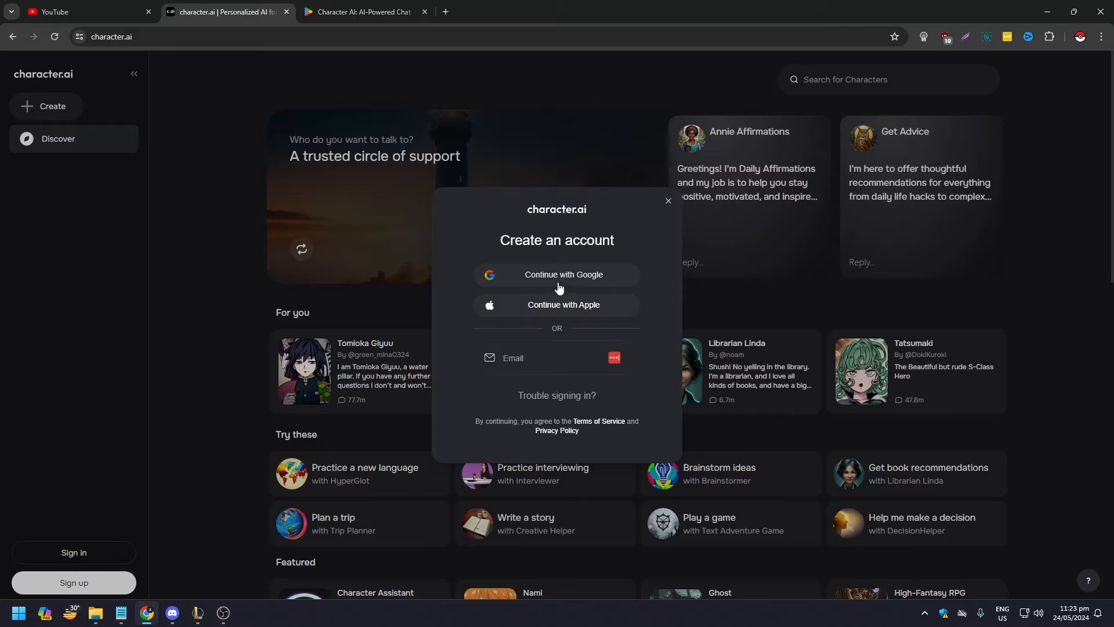
{"action": "mouse_move", "coordinate": [584, 306]}
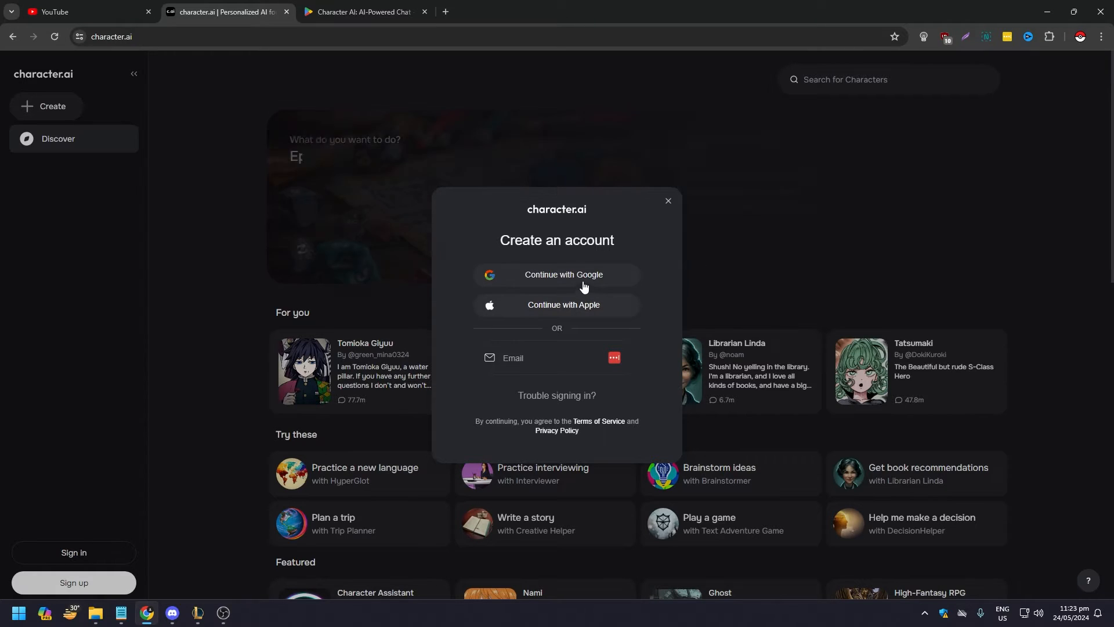
{"action": "left_click", "coordinate": [564, 276]}
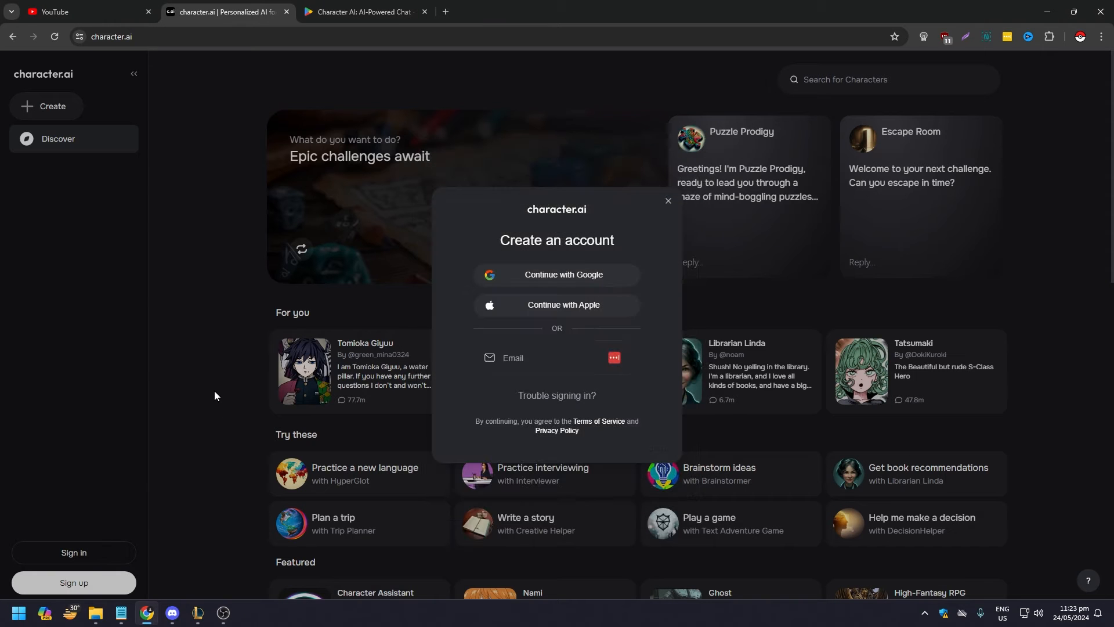
{"action": "mouse_move", "coordinate": [665, 205]}
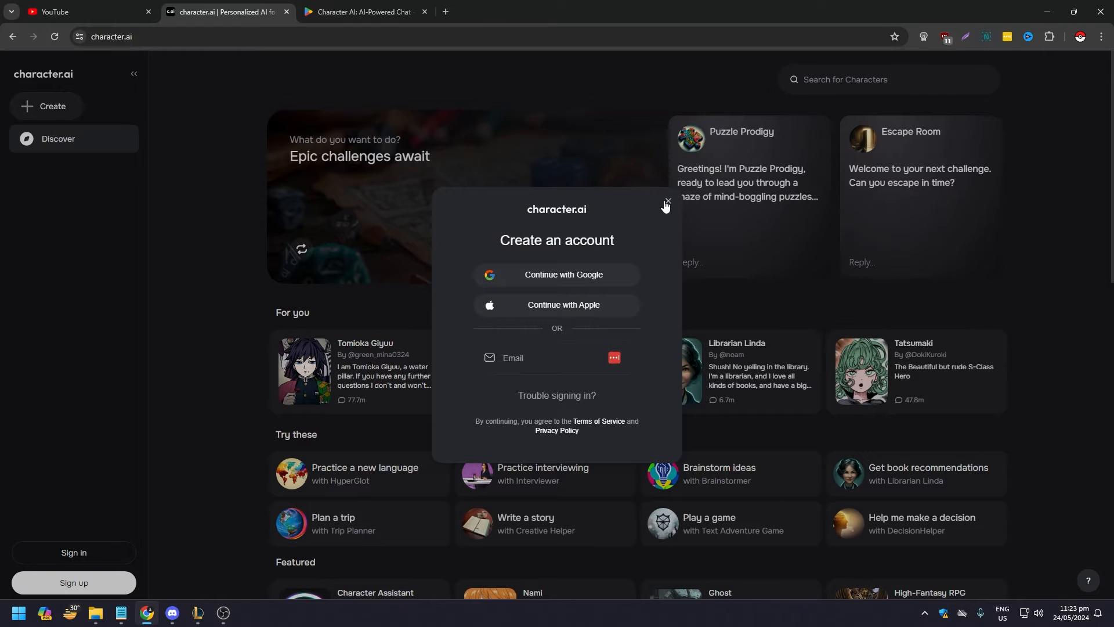
{"action": "left_click", "coordinate": [73, 556]}
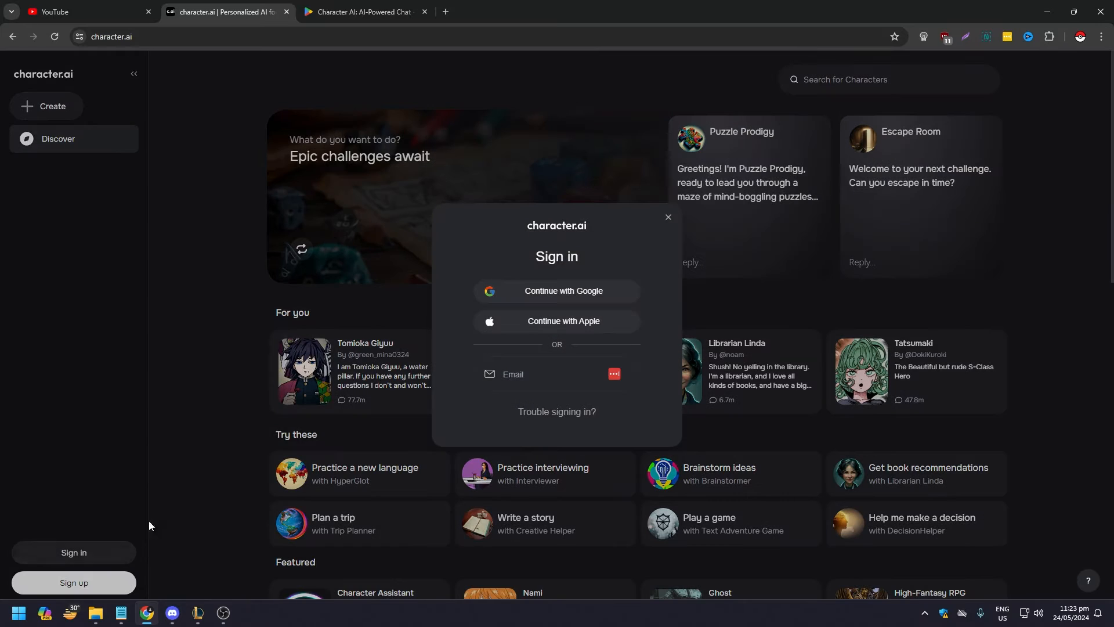
{"action": "left_click", "coordinate": [556, 291]}
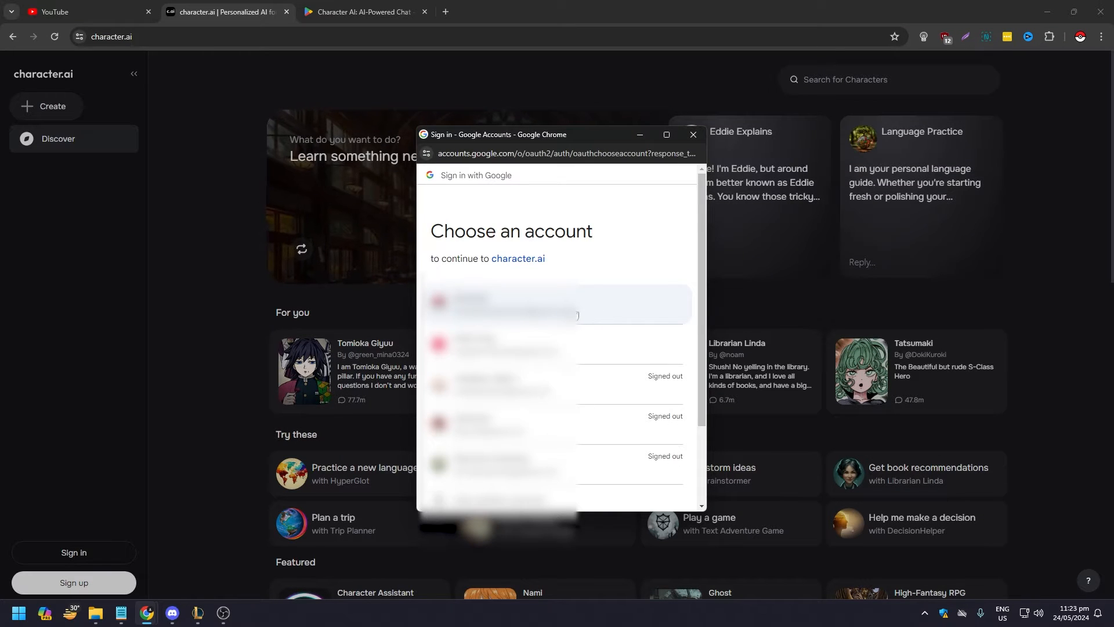
- Pick the Google account to finish signing in to character.ai
{"action": "left_click", "coordinate": [504, 305]}
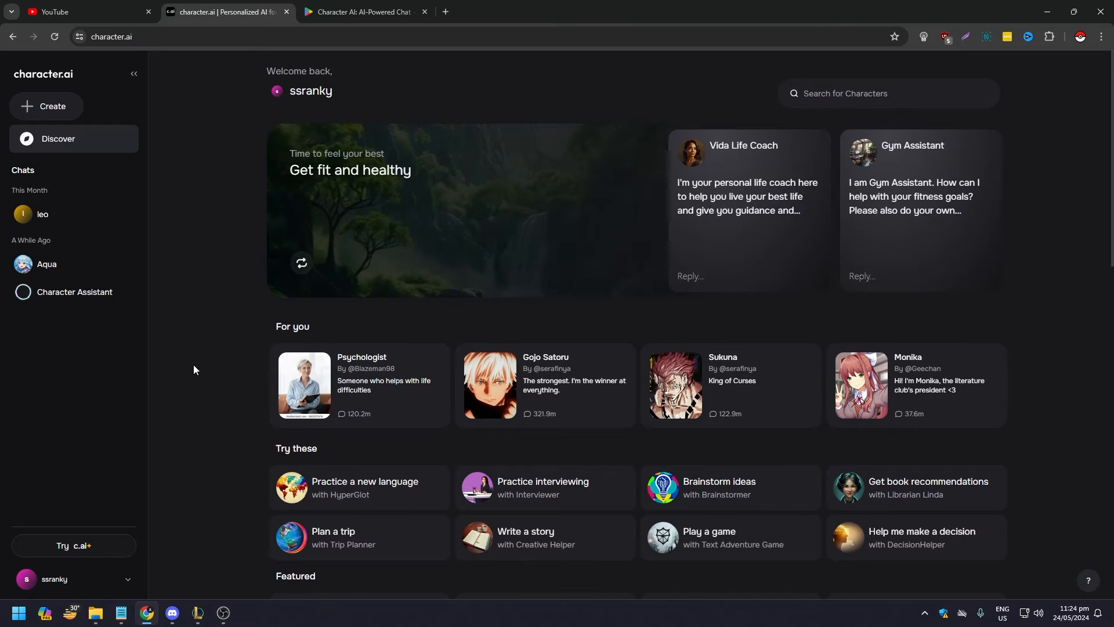
{"action": "mouse_move", "coordinate": [185, 490]}
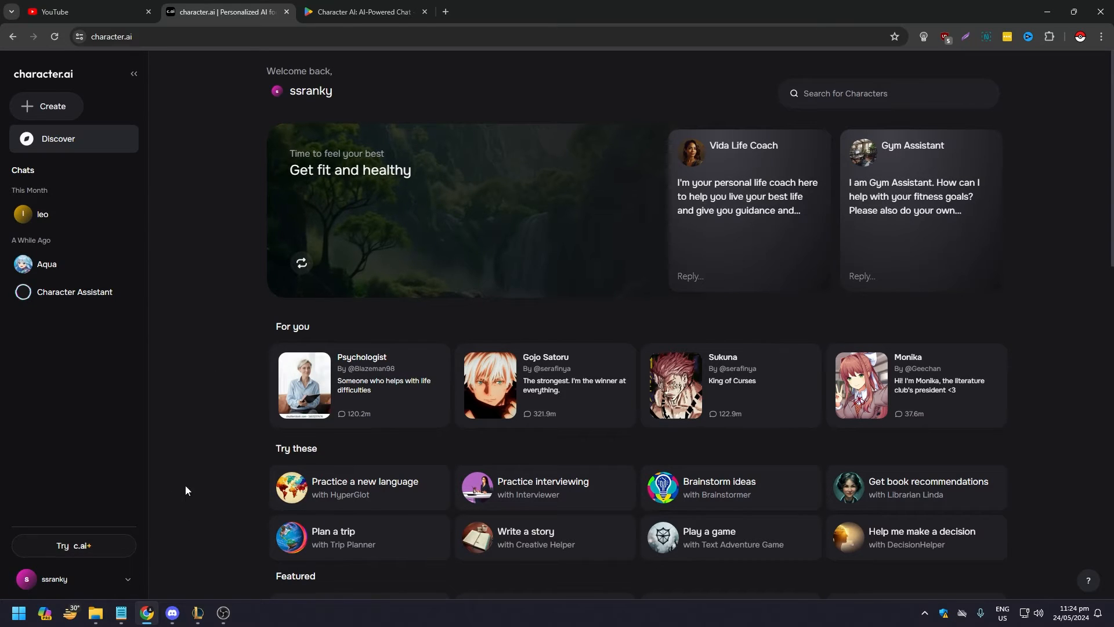
{"action": "mouse_move", "coordinate": [73, 545]}
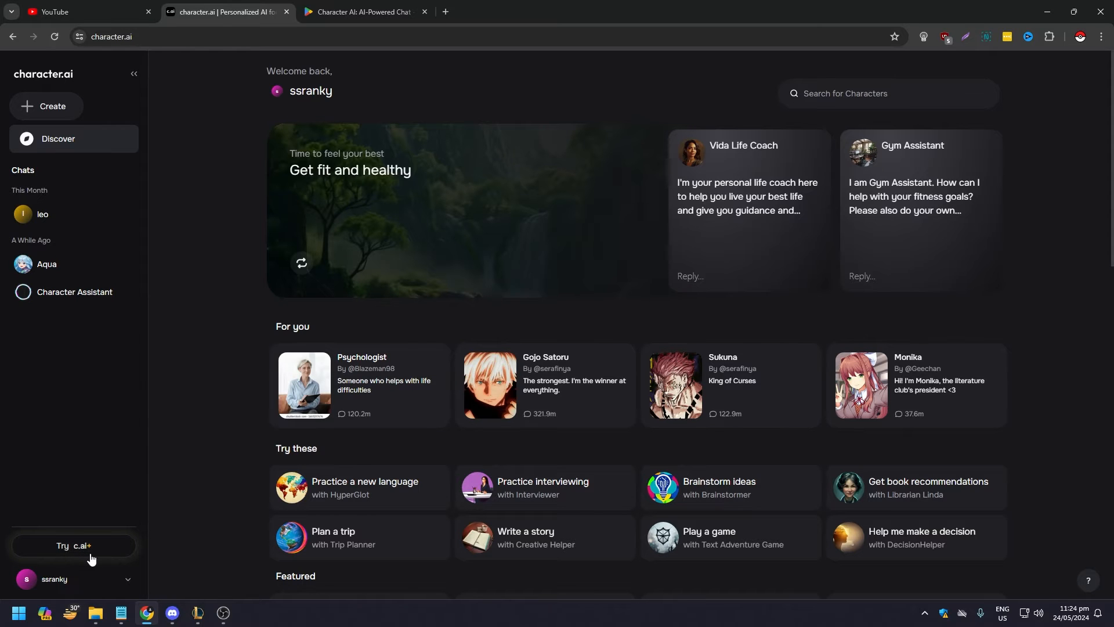
{"action": "left_click", "coordinate": [74, 549]}
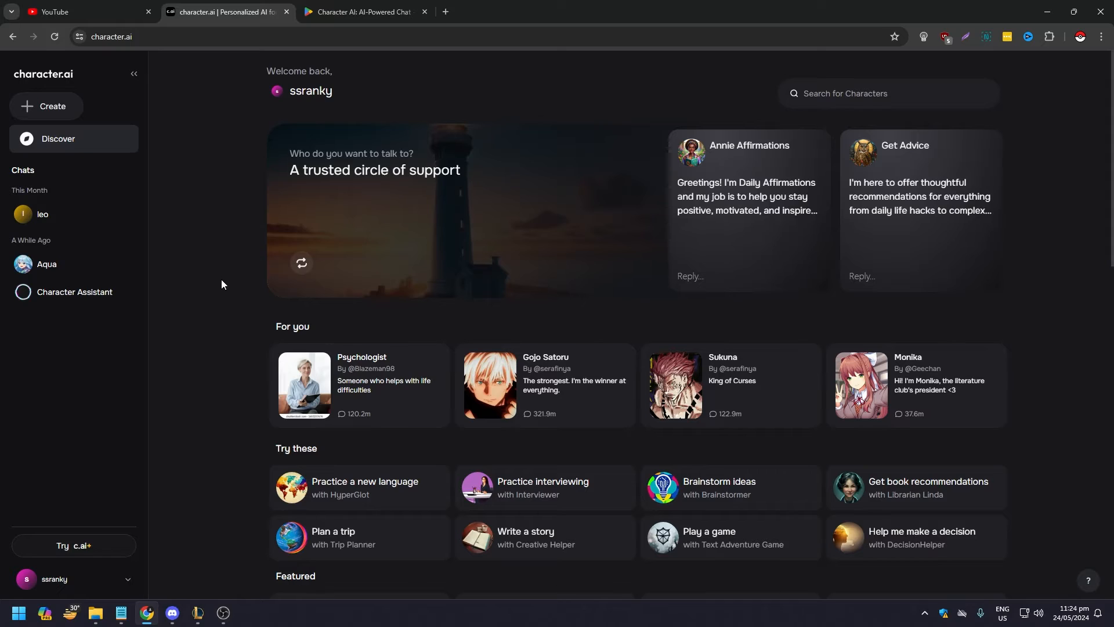
{"action": "mouse_move", "coordinate": [219, 278]}
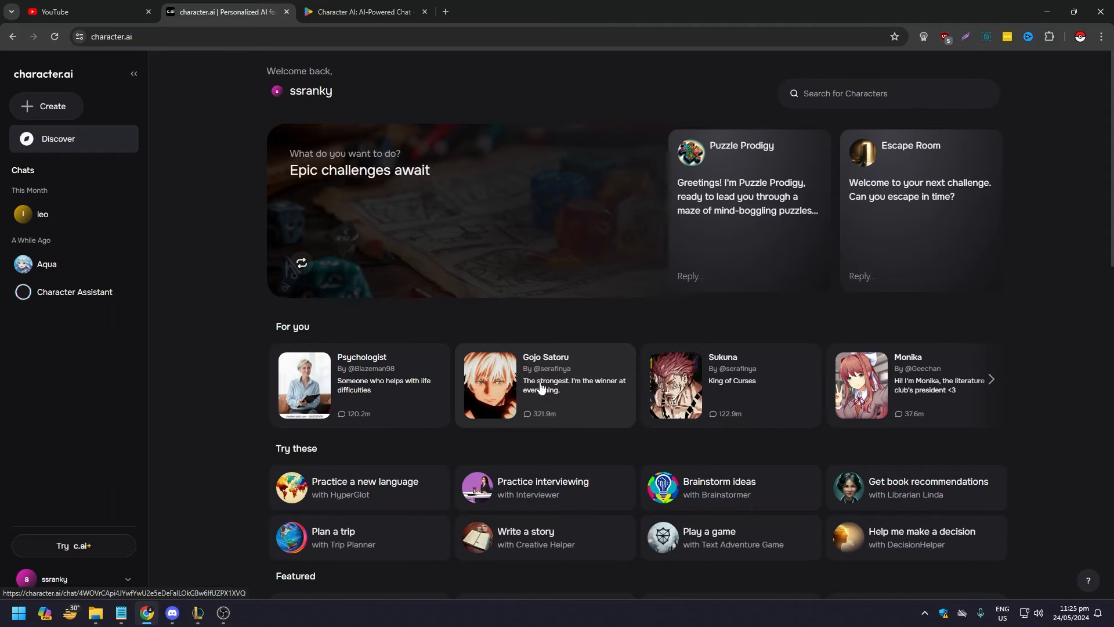
- Open the Gojo Satoru chat and select the Satoru Gojo voice
{"action": "left_click", "coordinate": [545, 385]}
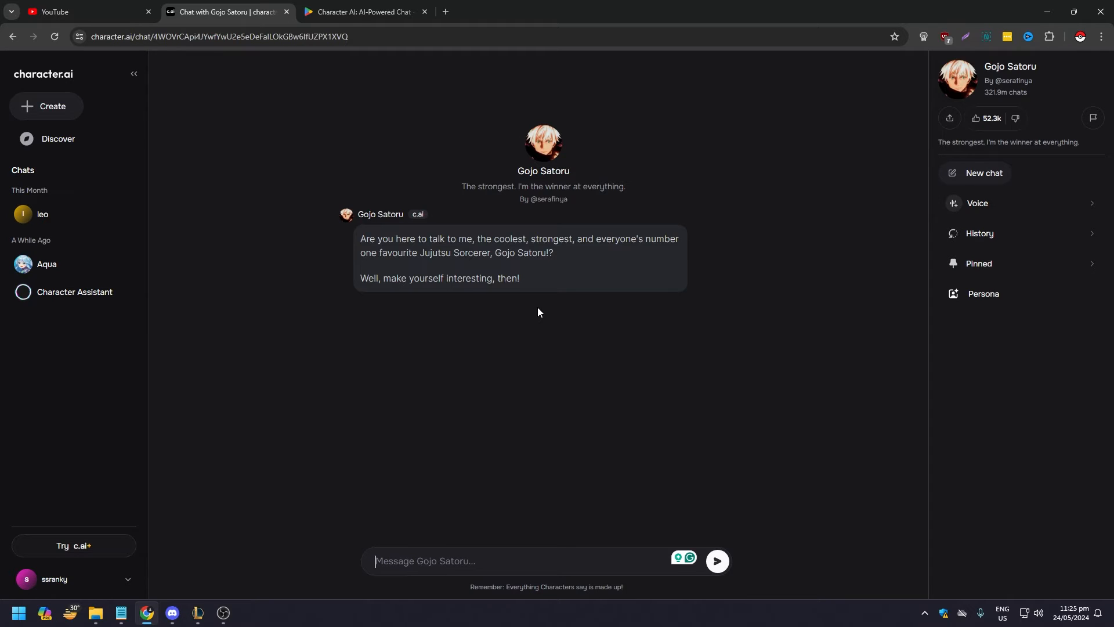
{"action": "mouse_move", "coordinate": [546, 310]}
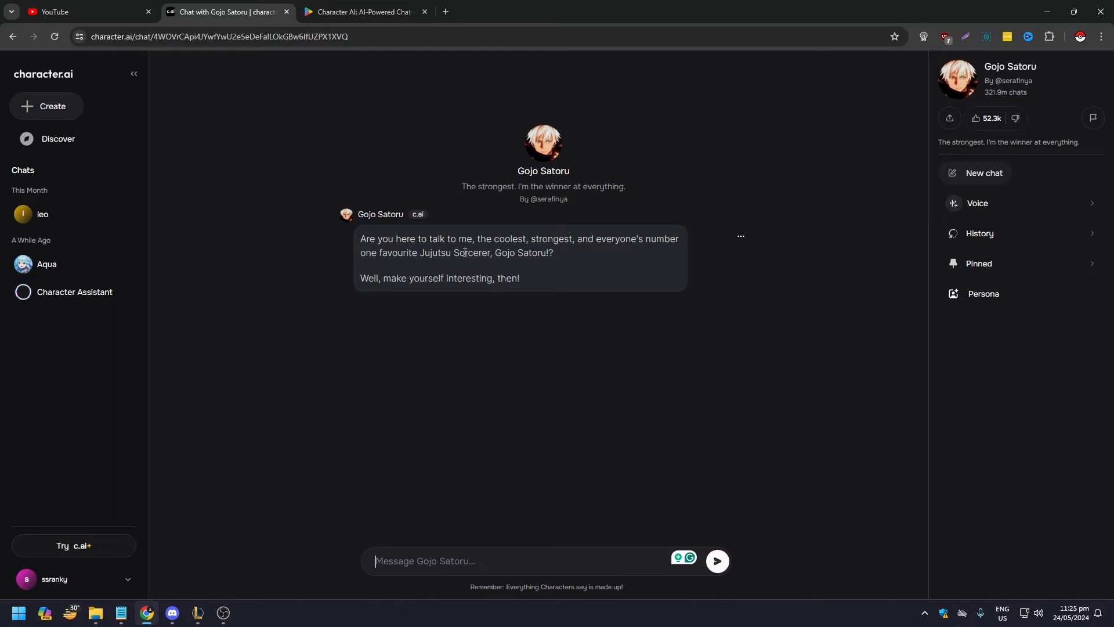
{"action": "mouse_move", "coordinate": [573, 306]}
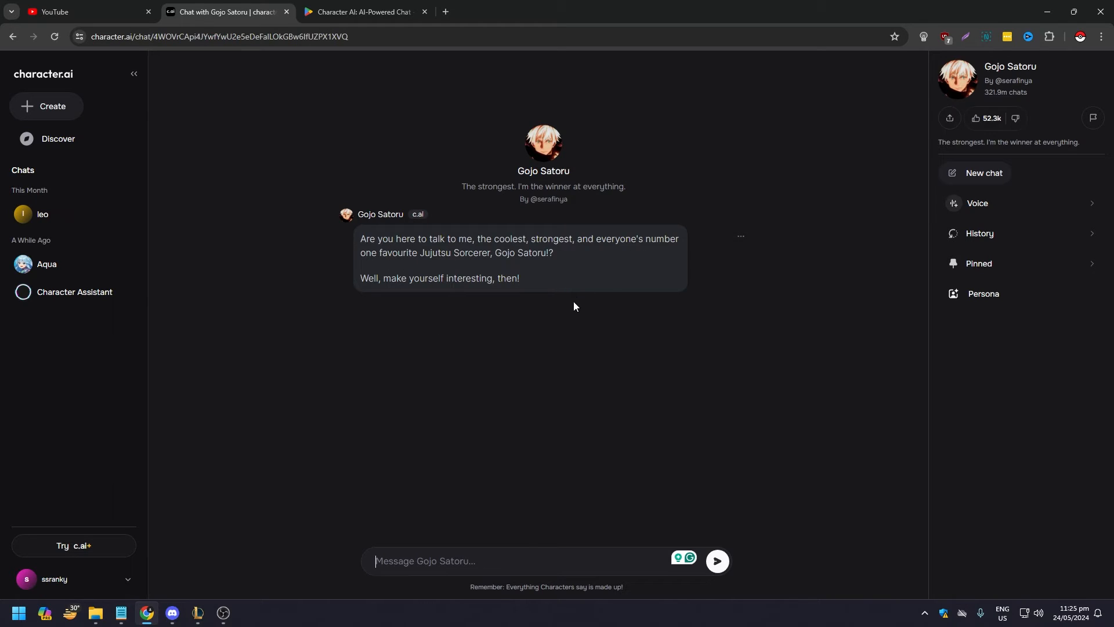
{"action": "mouse_move", "coordinate": [618, 282]}
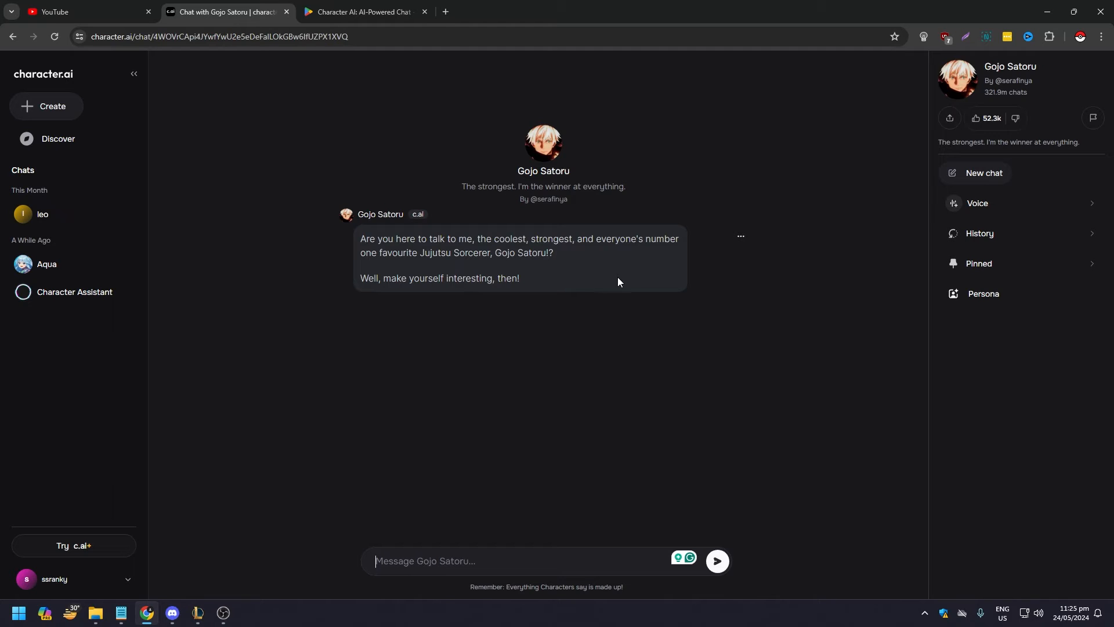
{"action": "mouse_move", "coordinate": [687, 251]}
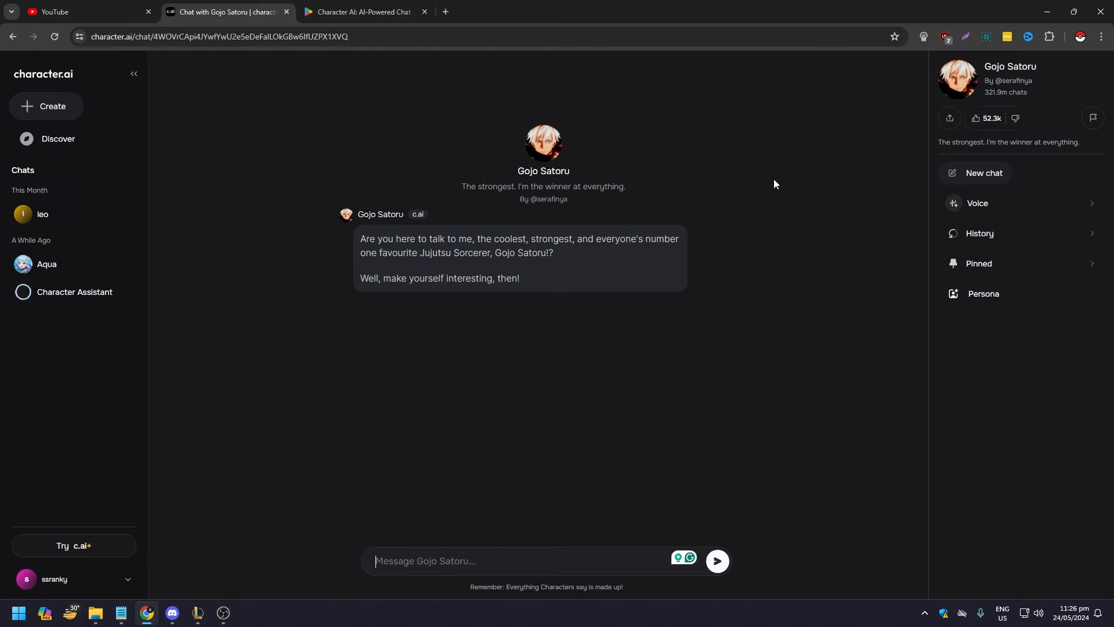
{"action": "mouse_move", "coordinate": [971, 320]}
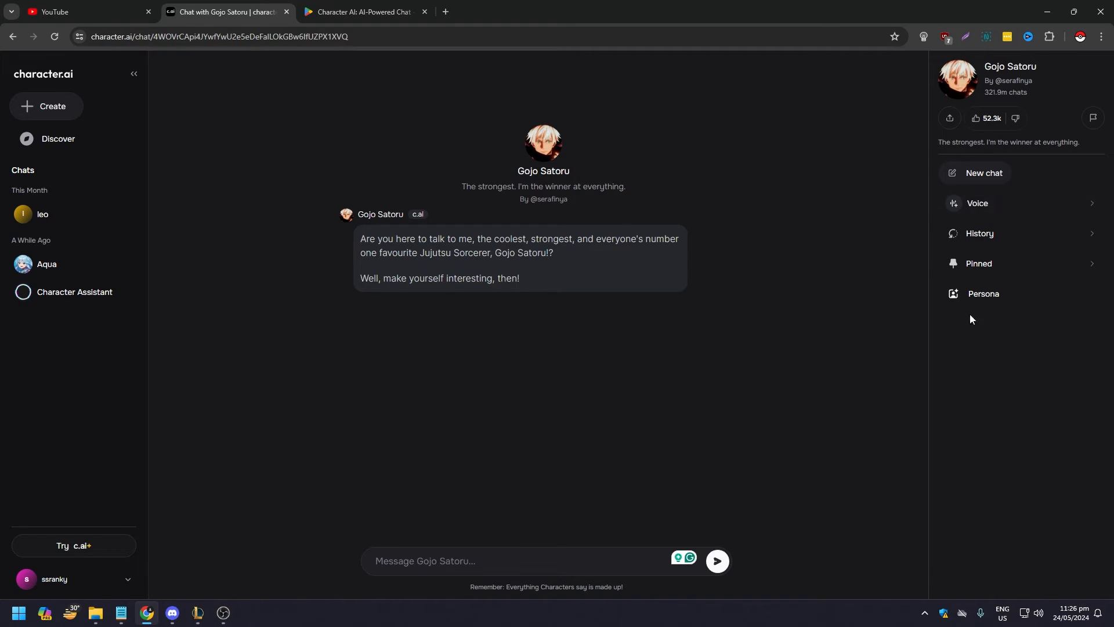
{"action": "left_click", "coordinate": [980, 203]}
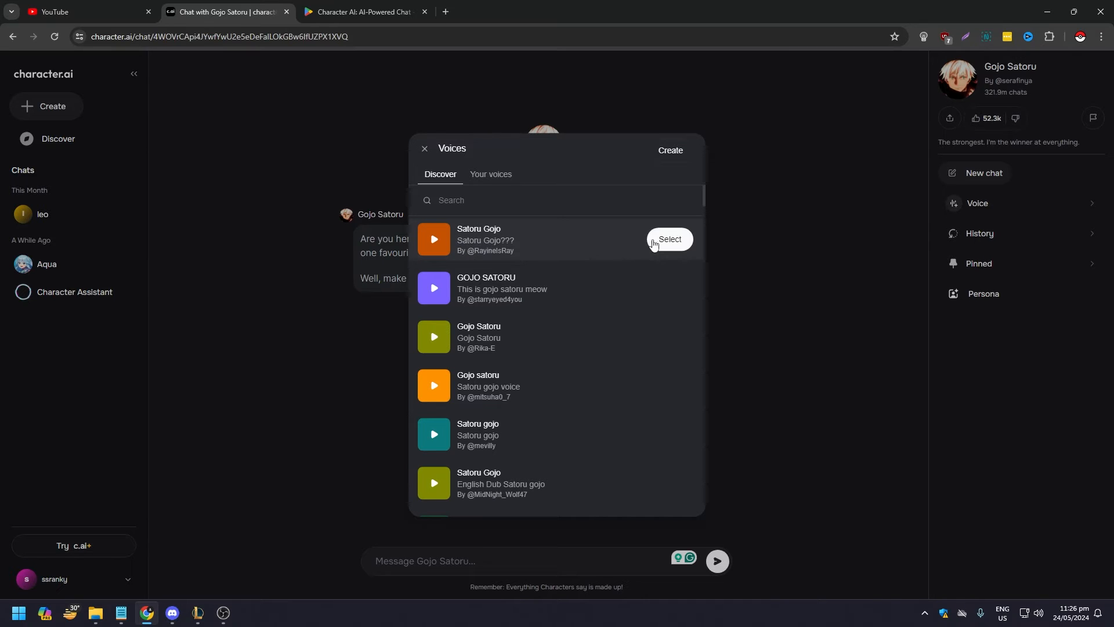
{"action": "left_click", "coordinate": [424, 149]}
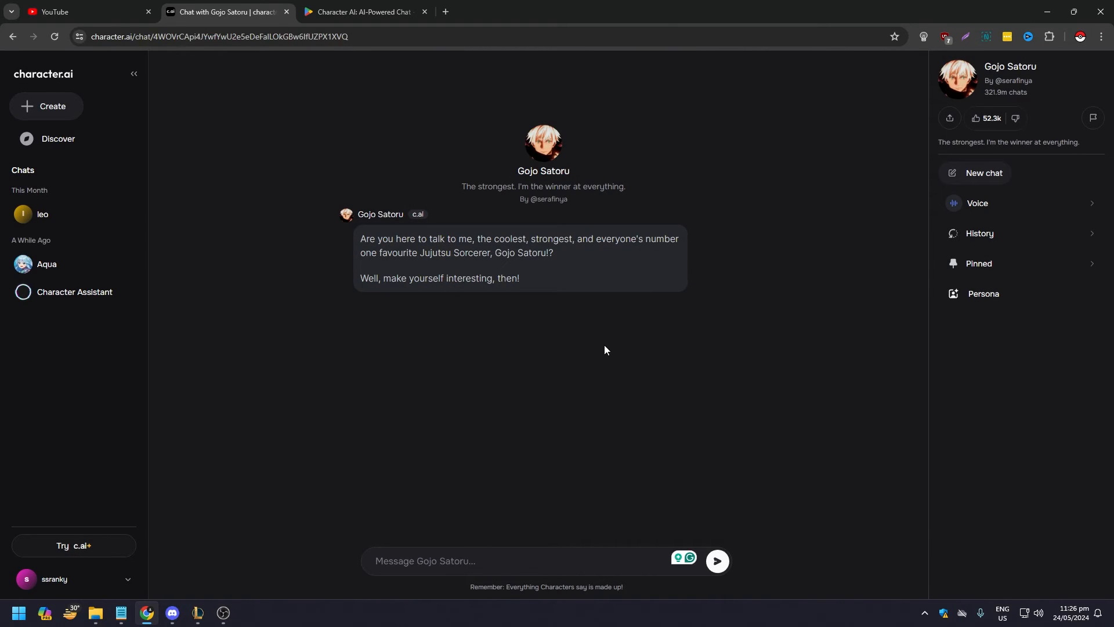
- Open and dismiss the options menu on Gojo's greeting message twice
{"action": "left_click", "coordinate": [741, 240]}
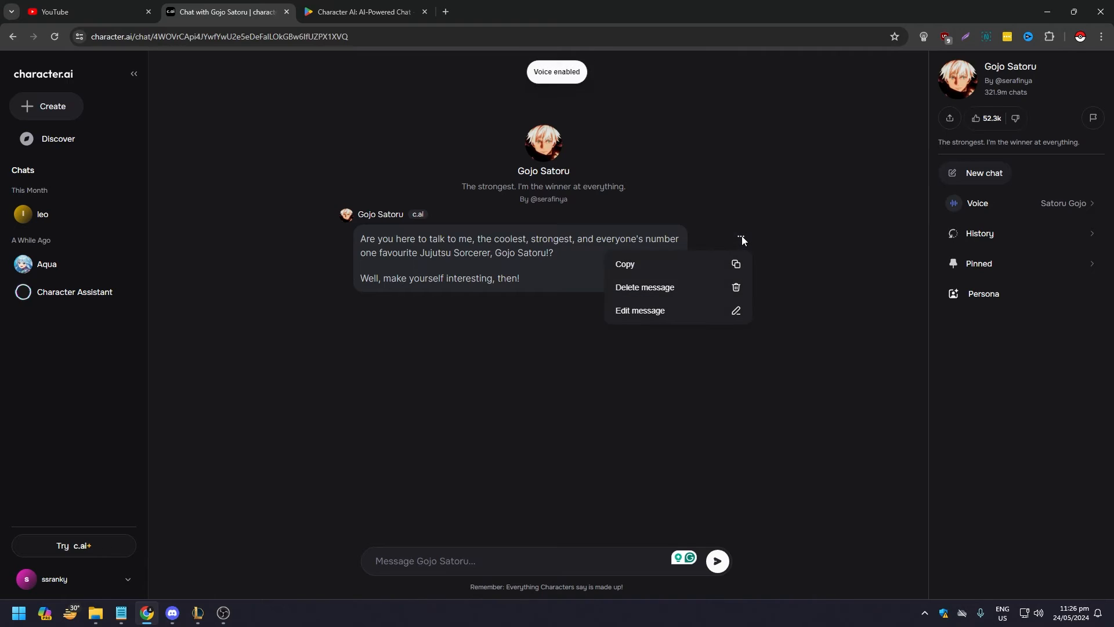
{"action": "left_click", "coordinate": [538, 213]}
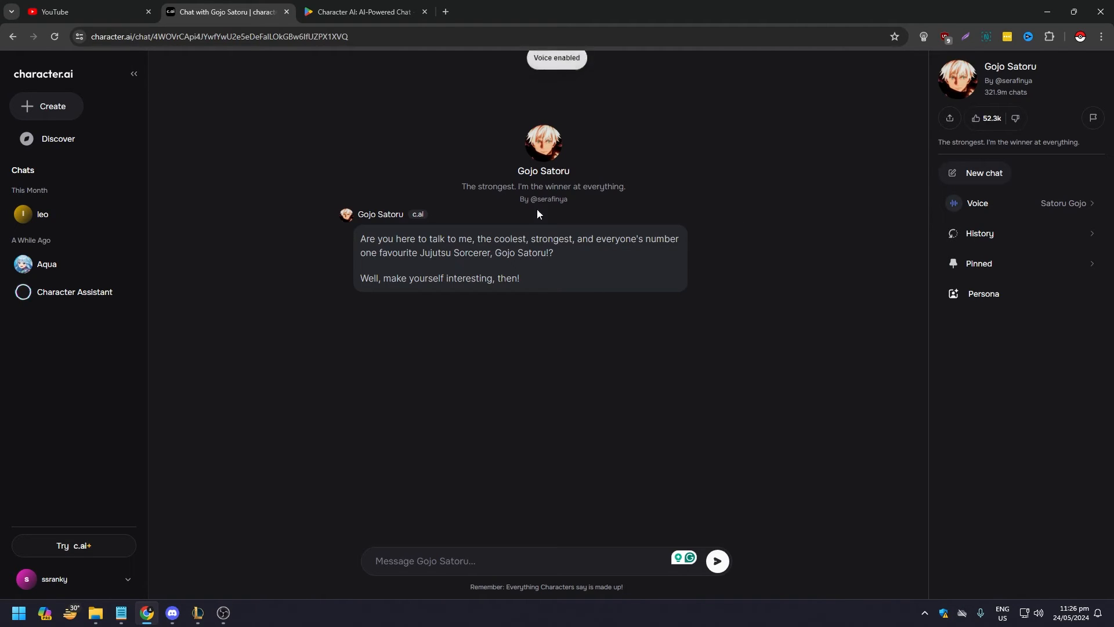
{"action": "left_click", "coordinate": [740, 236]}
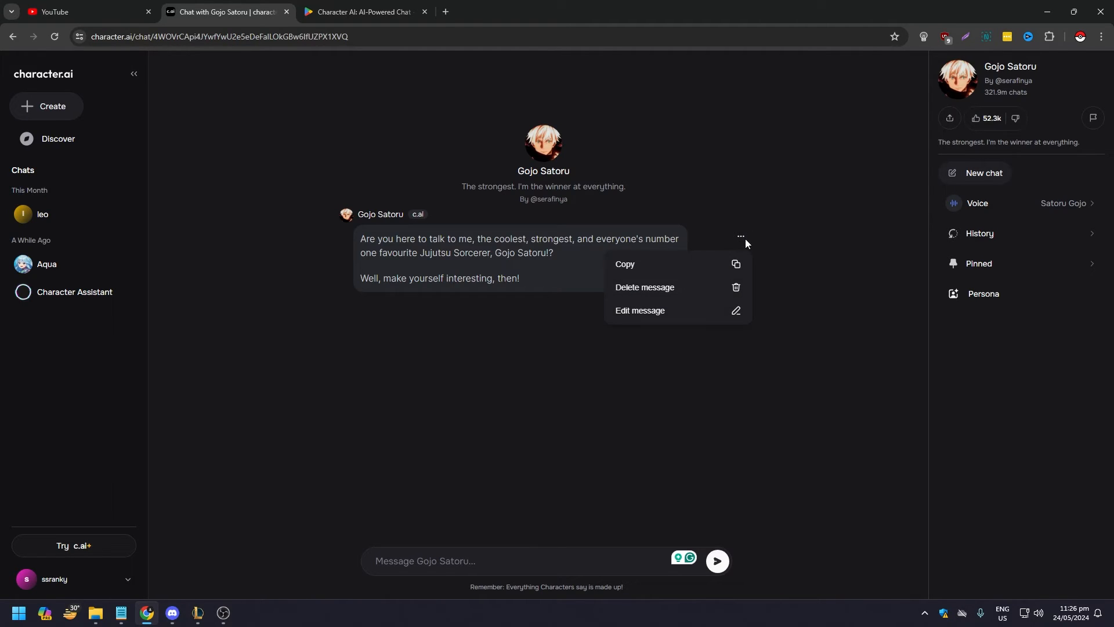
{"action": "left_click", "coordinate": [447, 561]}
{"action": "type", "text": "hello"}
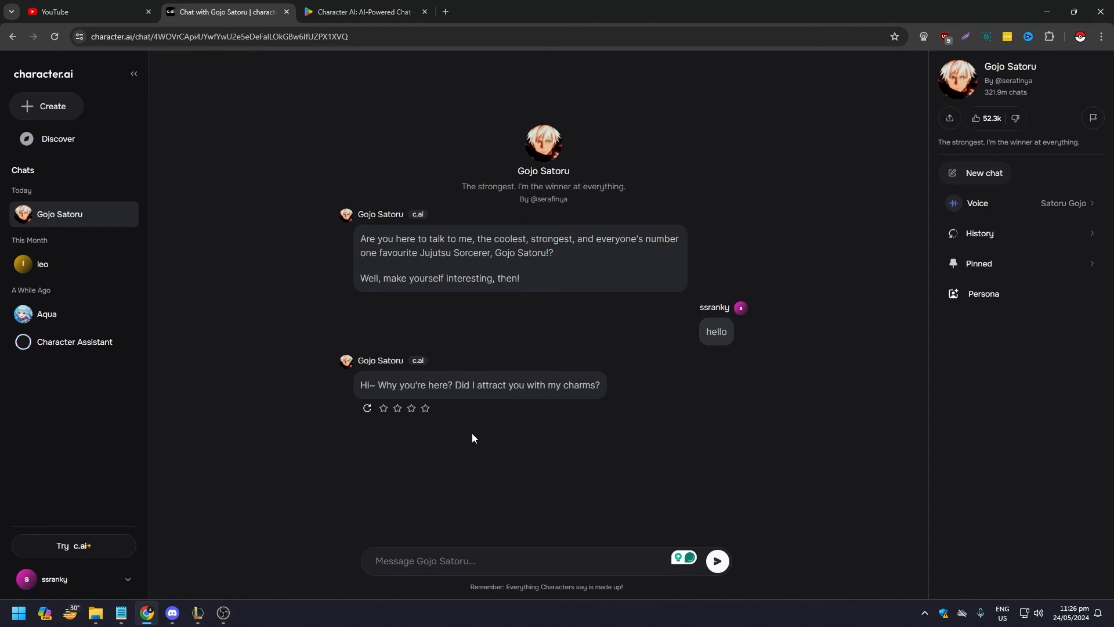
{"action": "mouse_move", "coordinate": [486, 432]}
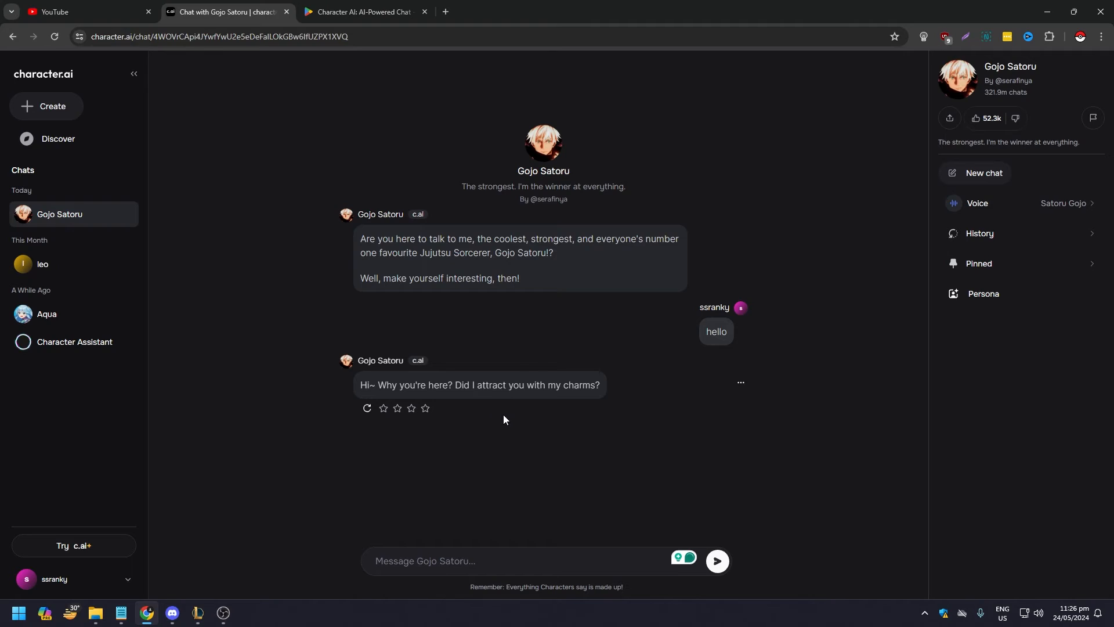
- Send Gojo the reply 'what charms lol' and select 'smirked' in his answer
{"action": "left_click", "coordinate": [498, 560]}
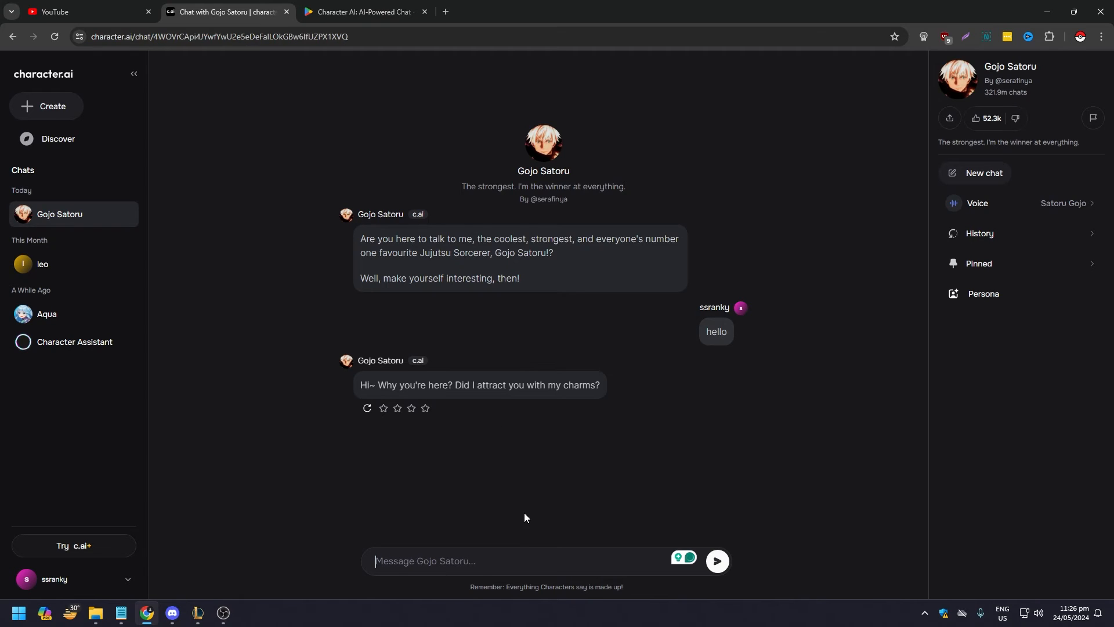
{"action": "type", "text": "what charms"}
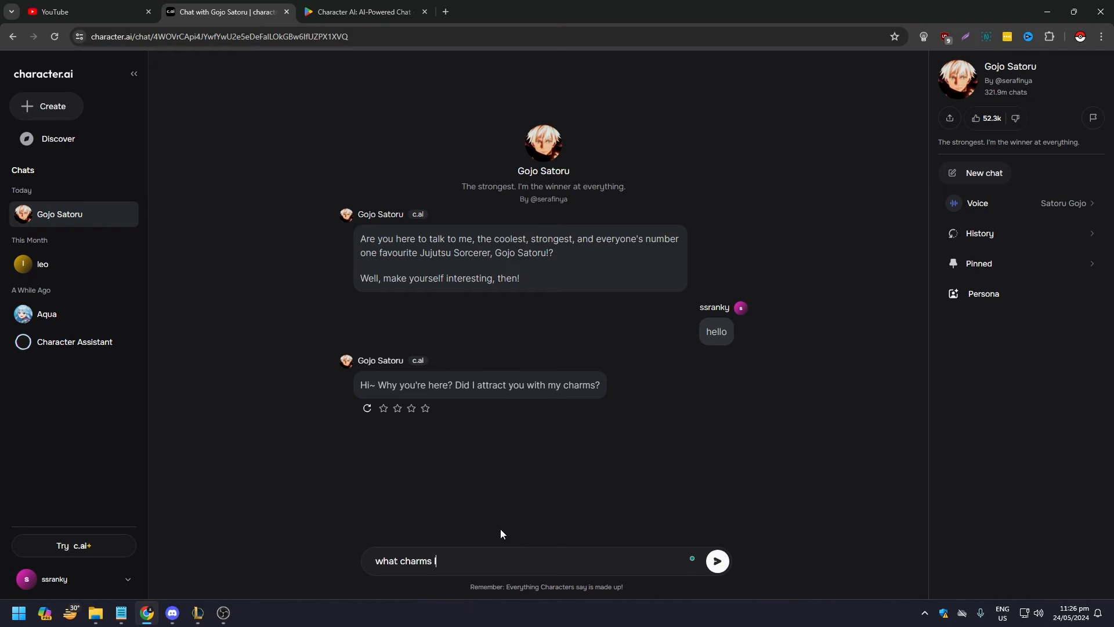
{"action": "left_click", "coordinate": [715, 561]}
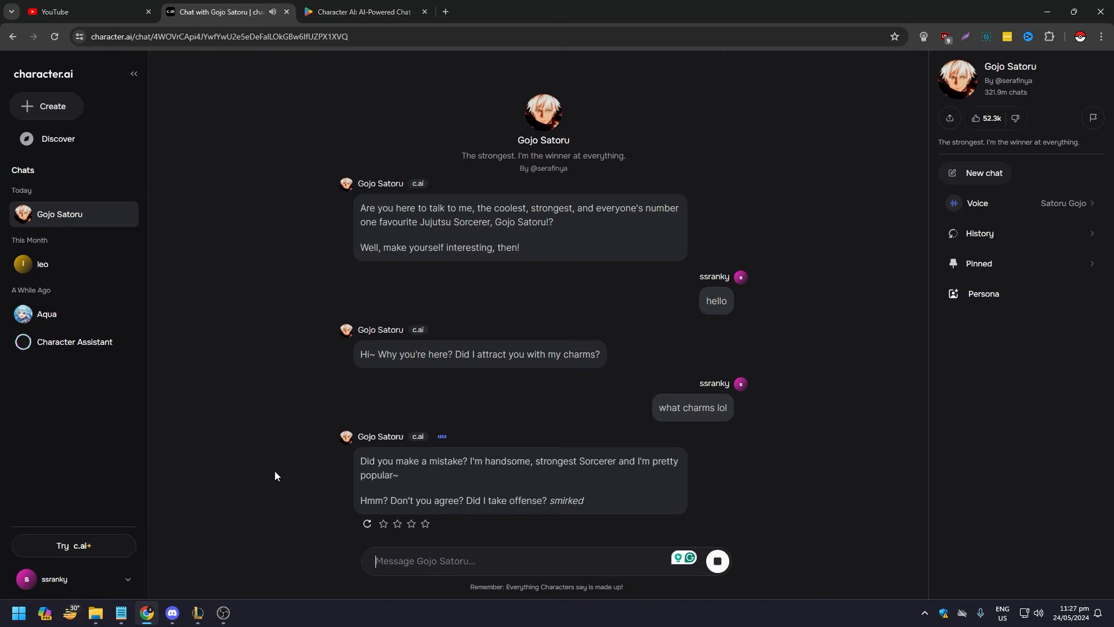
{"action": "mouse_move", "coordinate": [298, 487]}
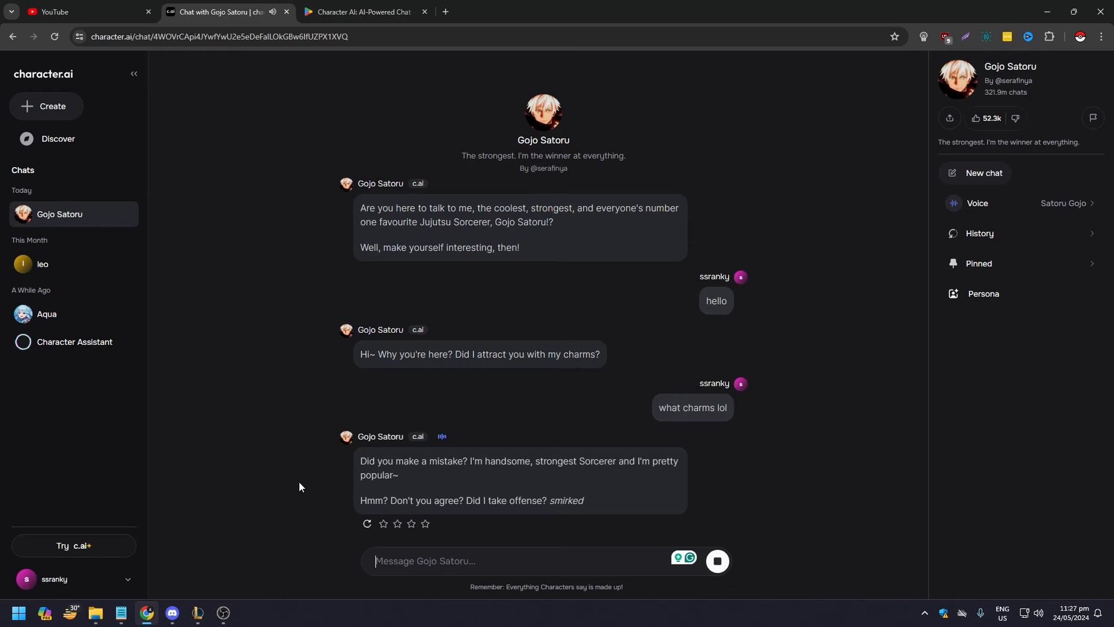
{"action": "mouse_move", "coordinate": [303, 488]}
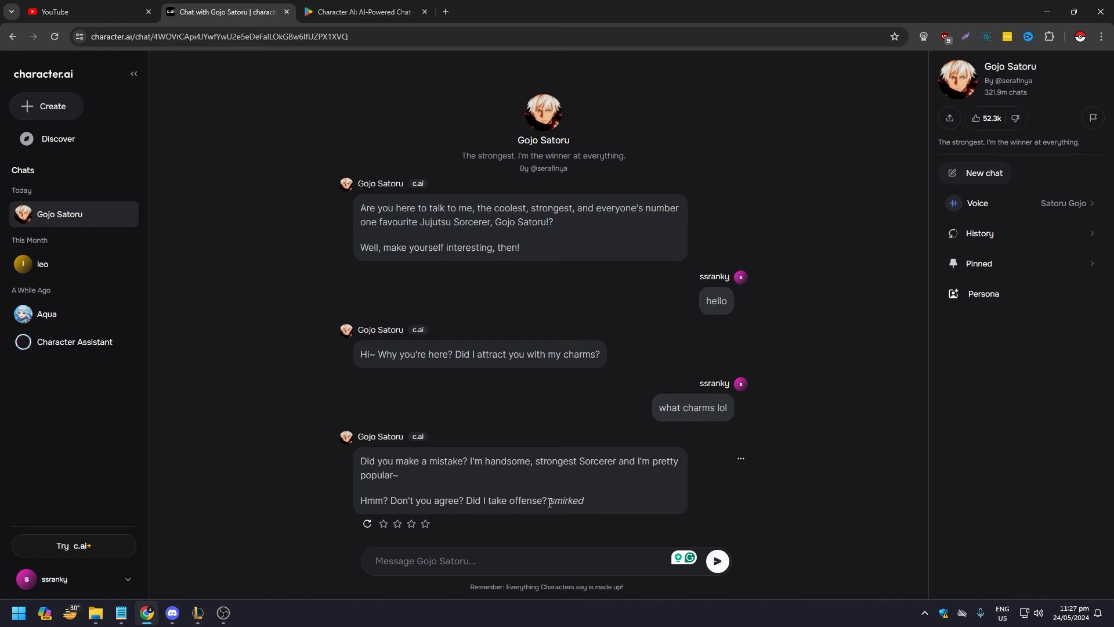
{"action": "double_click", "coordinate": [566, 500]}
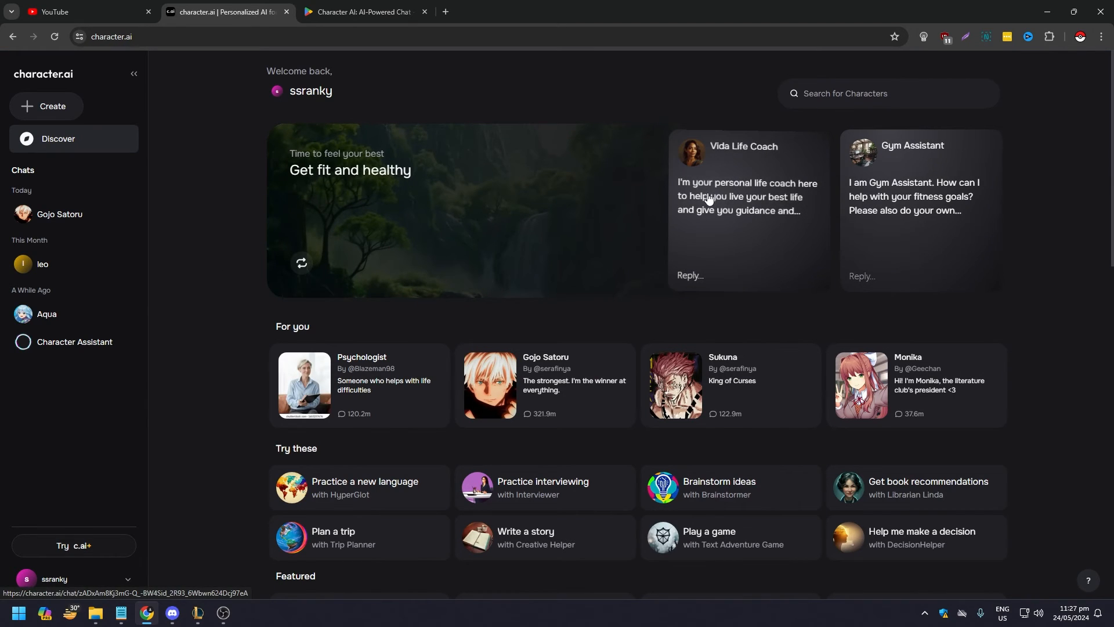
{"action": "mouse_move", "coordinate": [740, 169]}
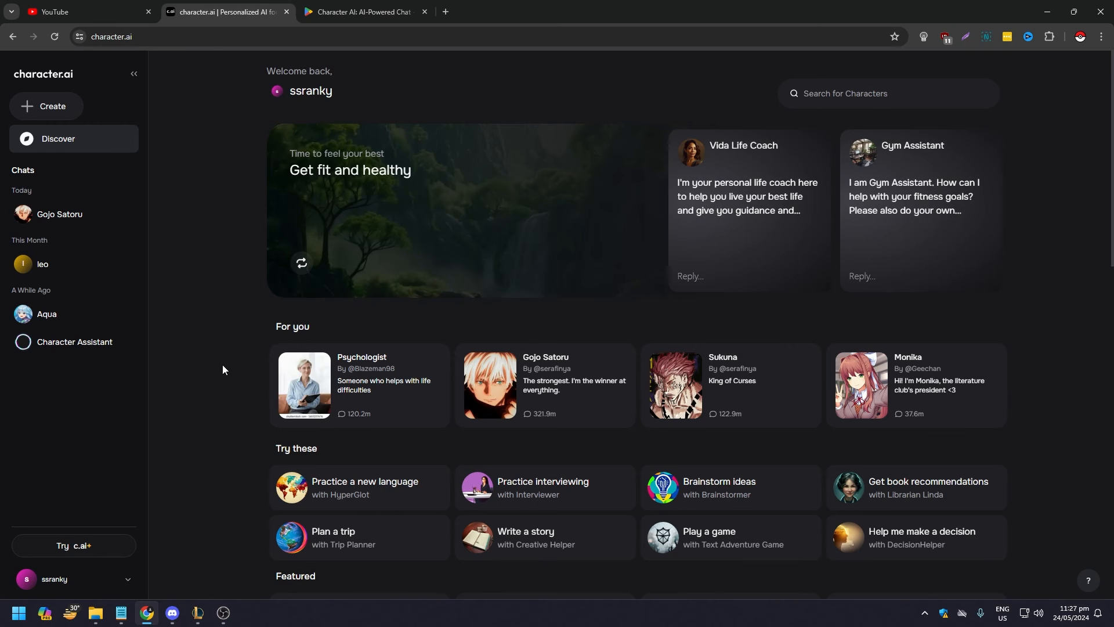
- Scroll the Discover page and bring up the + Create Character/Voice menu
{"action": "scroll", "scroll_direction": "down", "scroll_amount": 3}
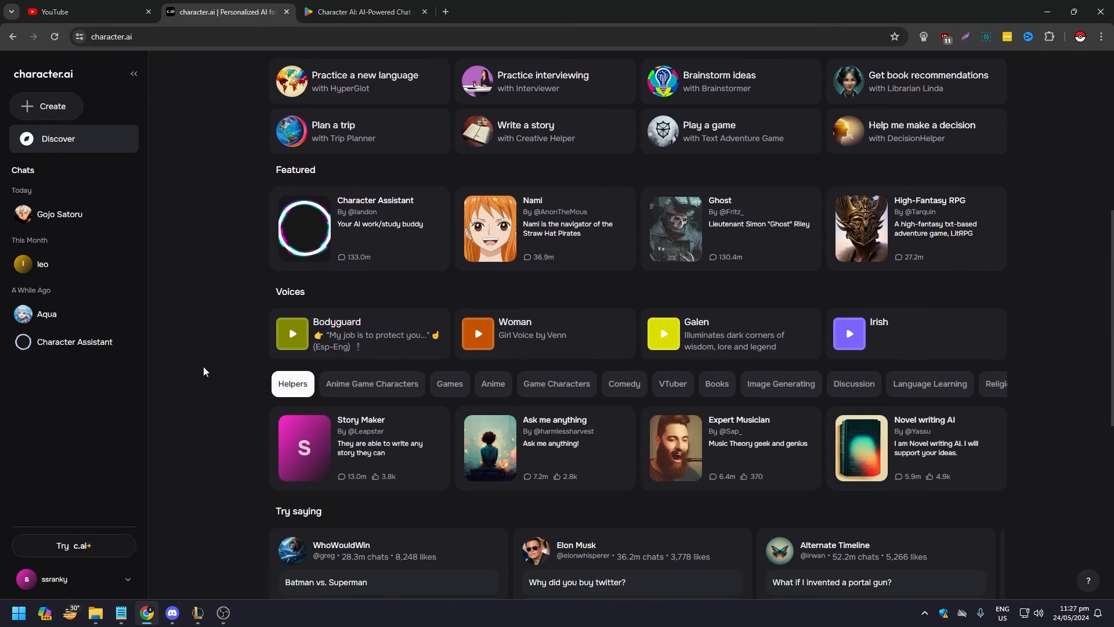
{"action": "scroll", "scroll_direction": "down", "scroll_amount": 3}
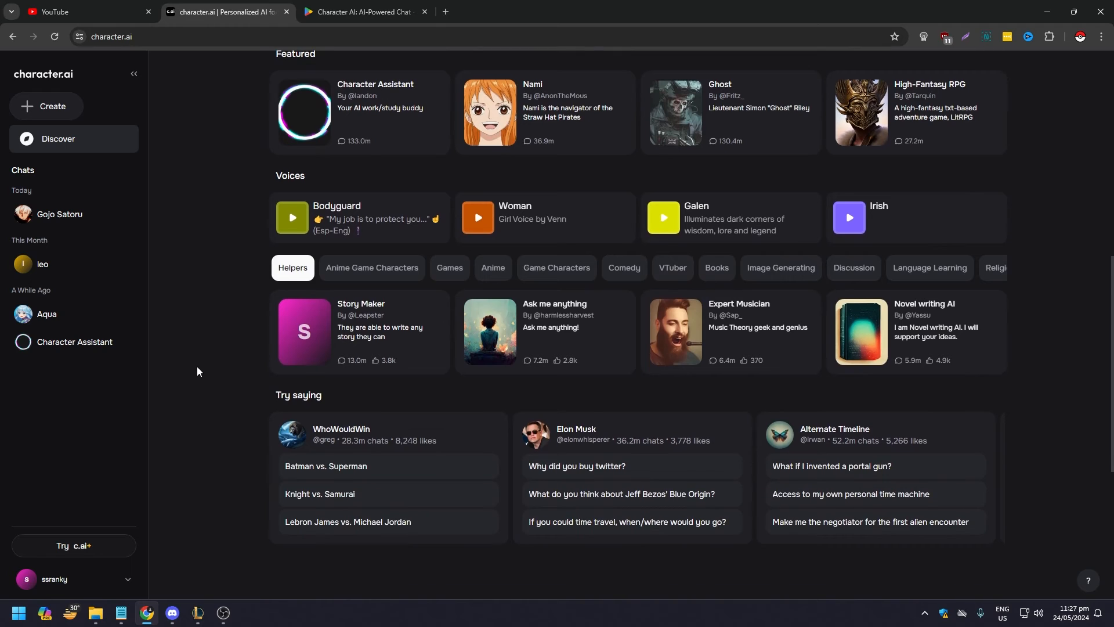
{"action": "scroll", "scroll_direction": "up", "scroll_amount": 3}
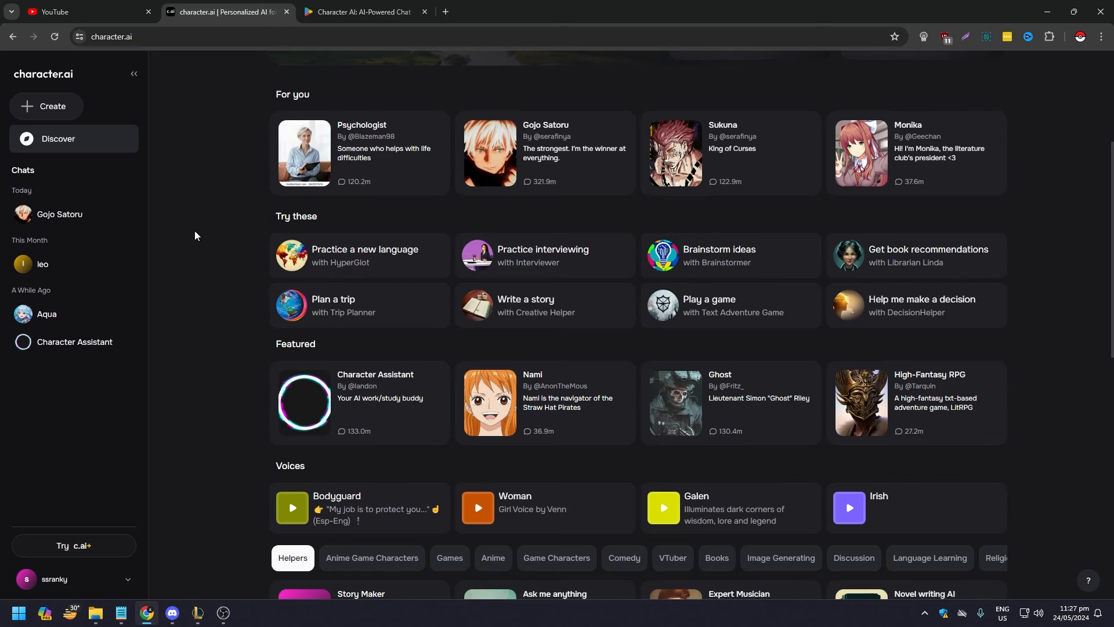
{"action": "left_click", "coordinate": [52, 106]}
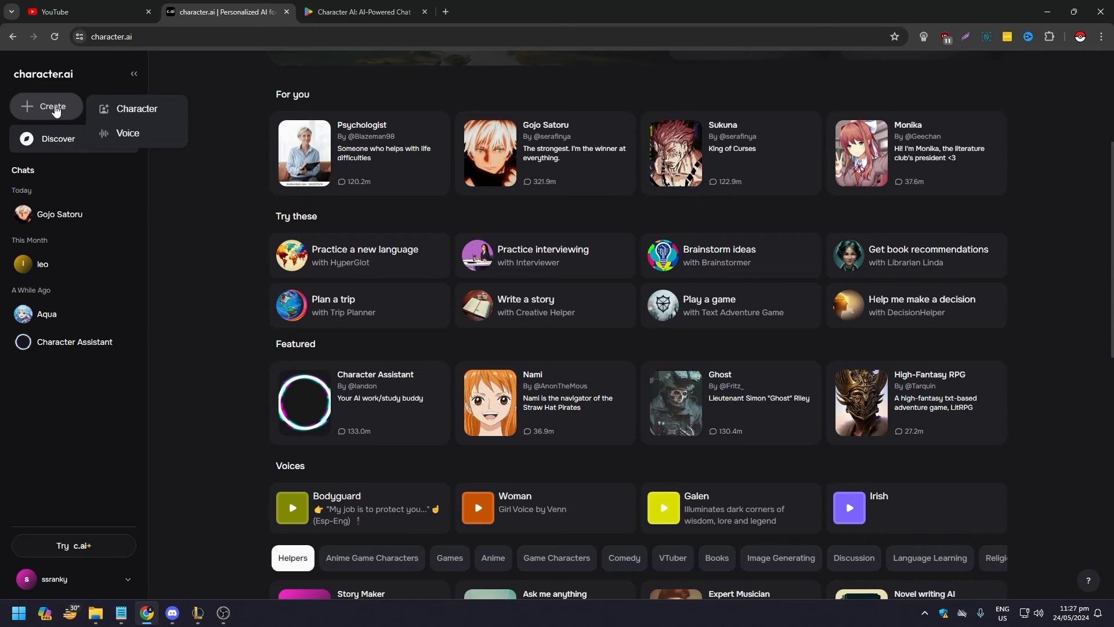
{"action": "left_click", "coordinate": [175, 104]}
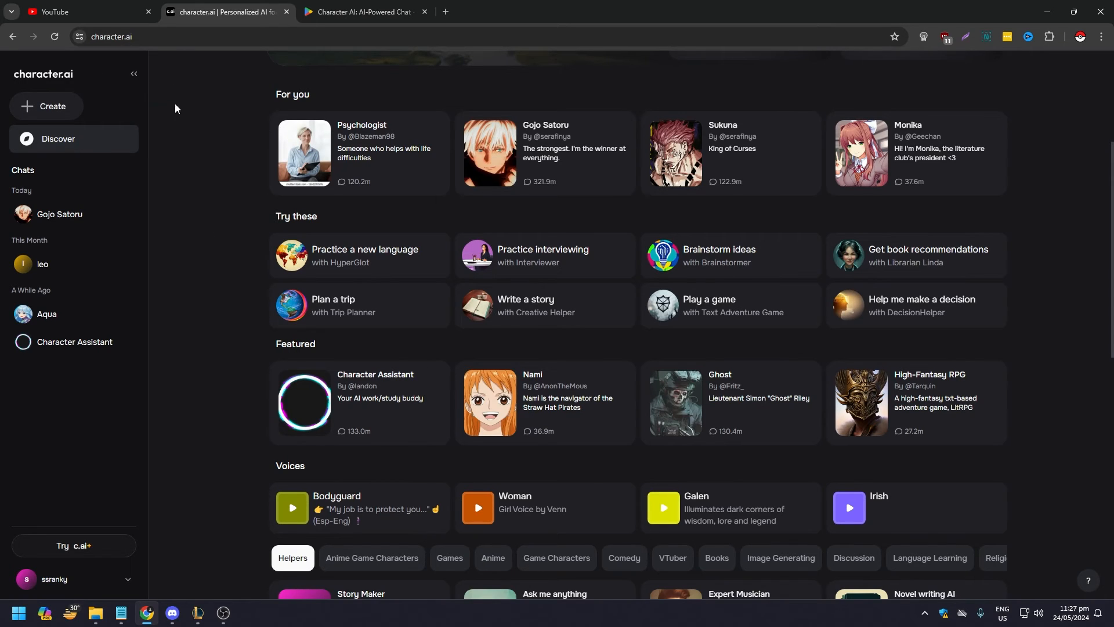
{"action": "left_click", "coordinate": [52, 106]}
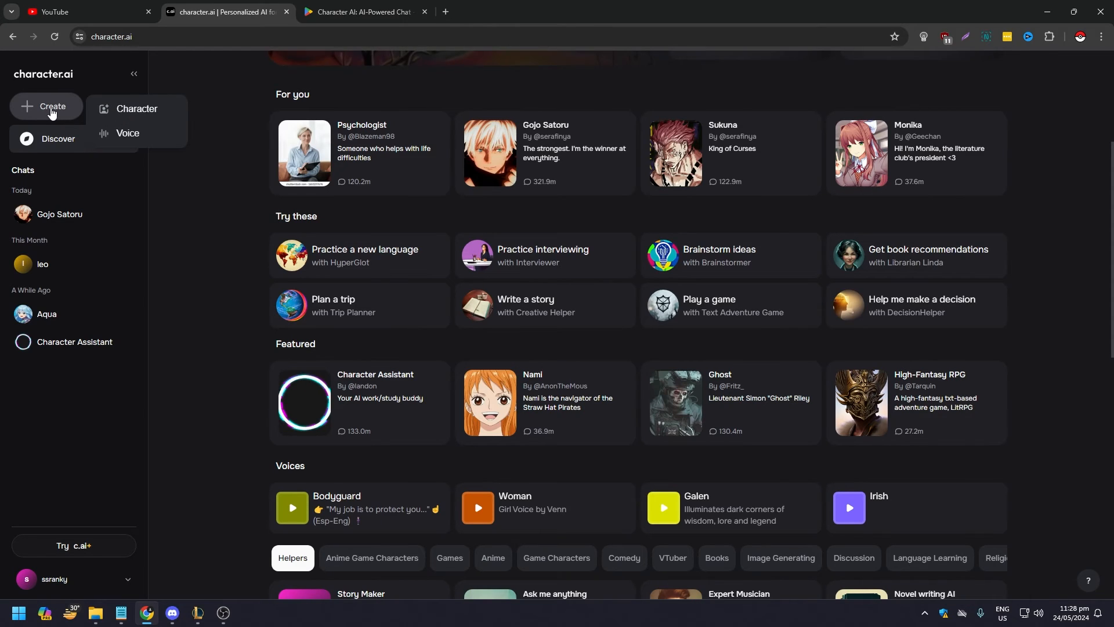
{"action": "mouse_move", "coordinate": [137, 110]}
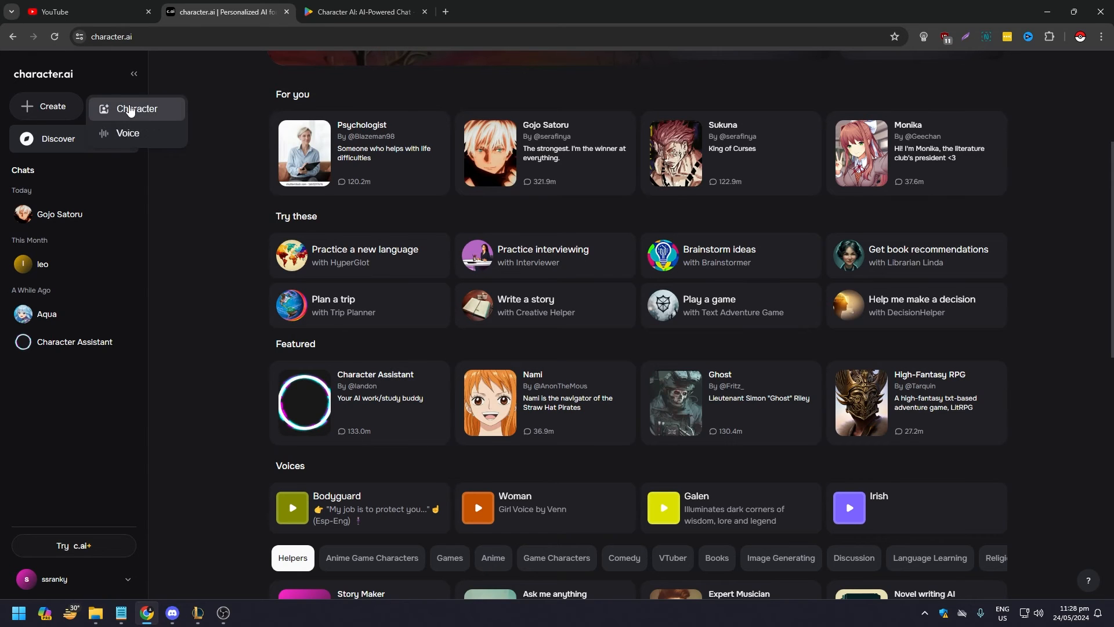
- Choose Character from the Create menu and open the Voice picker on the form
{"action": "left_click", "coordinate": [137, 108]}
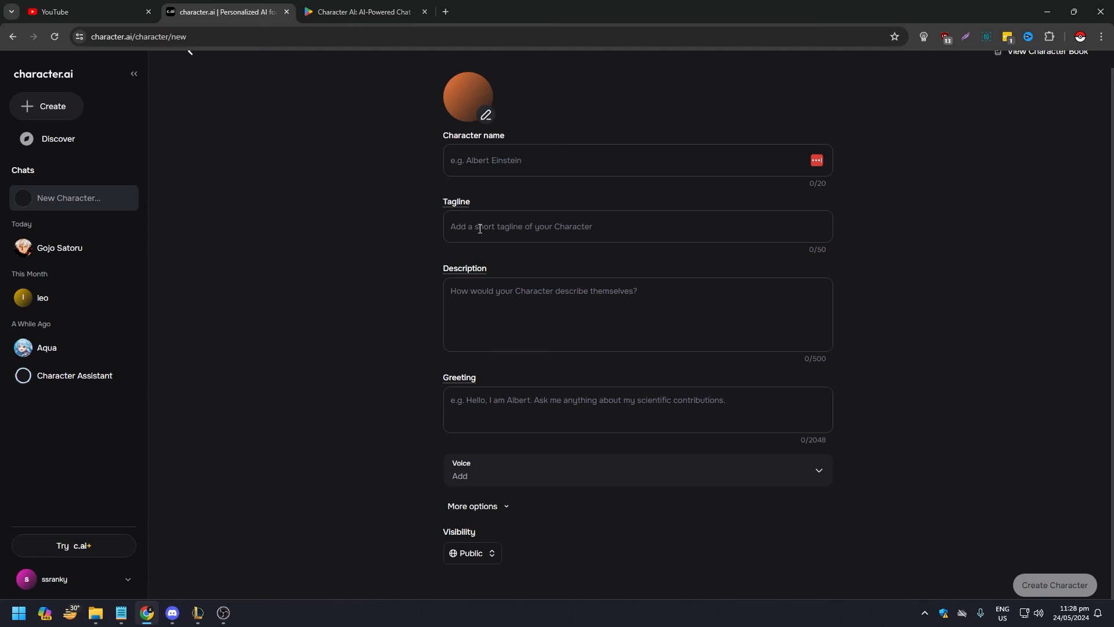
{"action": "left_click", "coordinate": [636, 313]}
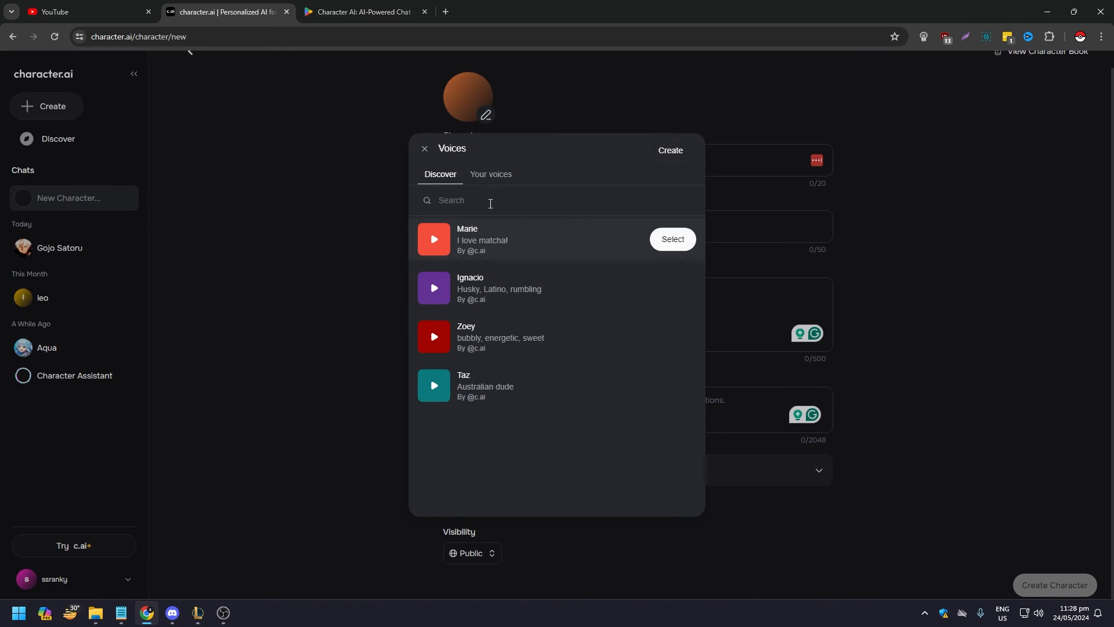
- Search voices for 'batman' and preview the DCU Batman and second Batman voice samples
{"action": "type", "text": "batman"}
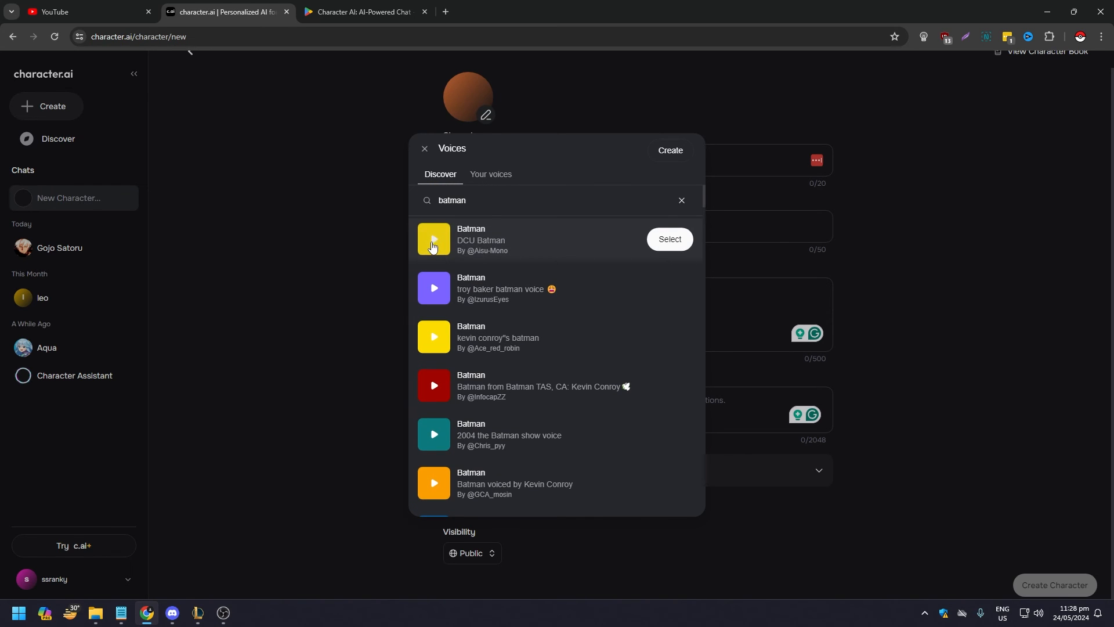
{"action": "left_click", "coordinate": [433, 239]}
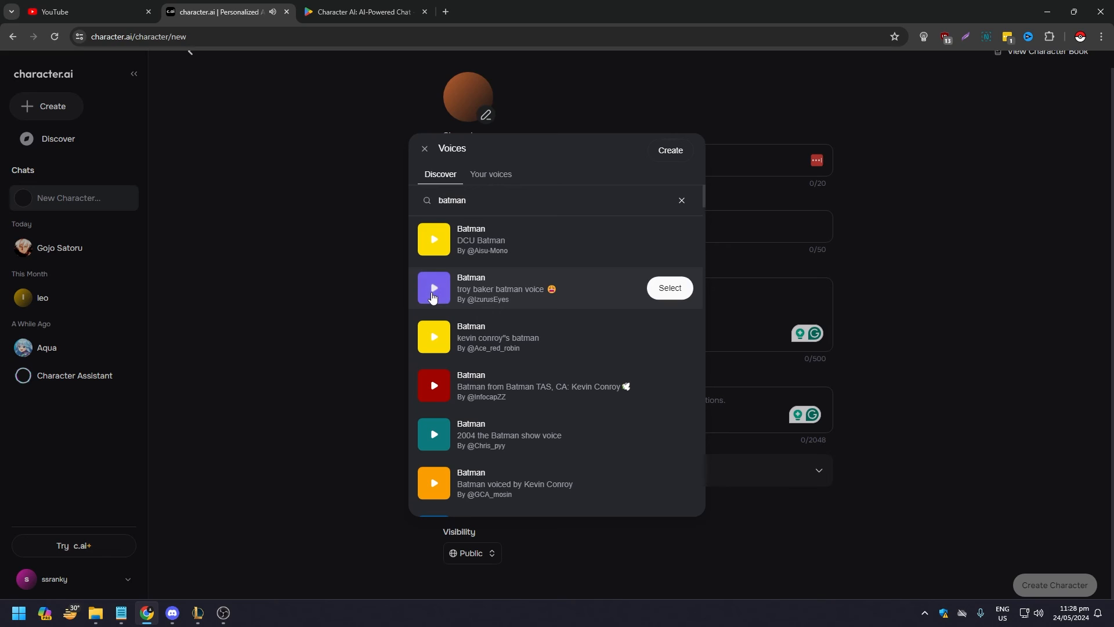
{"action": "left_click", "coordinate": [433, 292]}
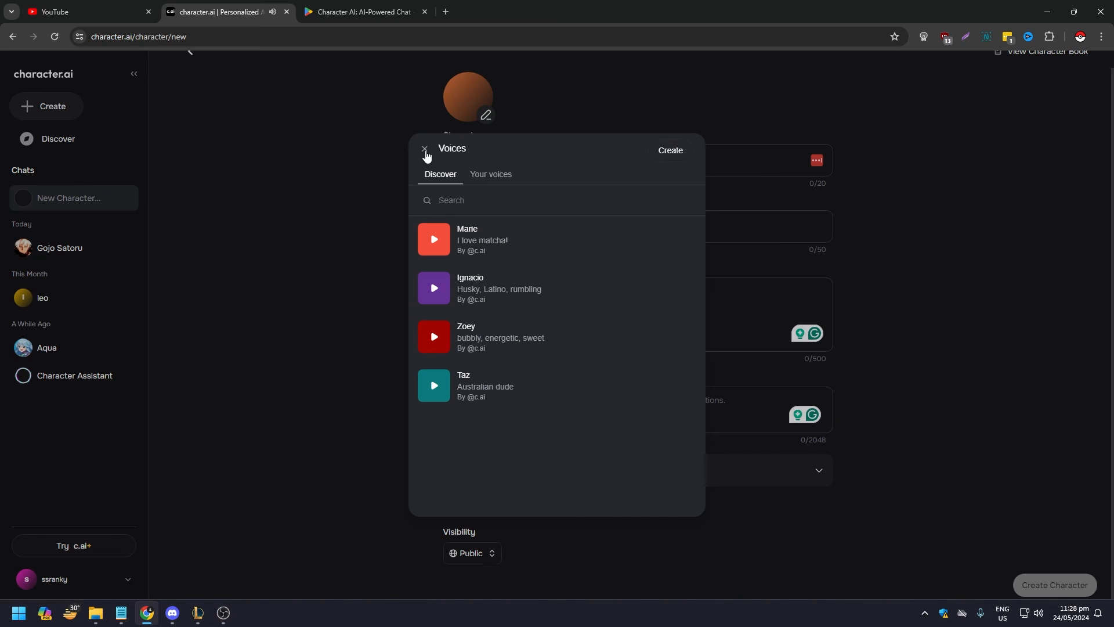
- Close the voice picker, expand More options, and scroll to the Definition field
{"action": "left_click", "coordinate": [426, 149]}
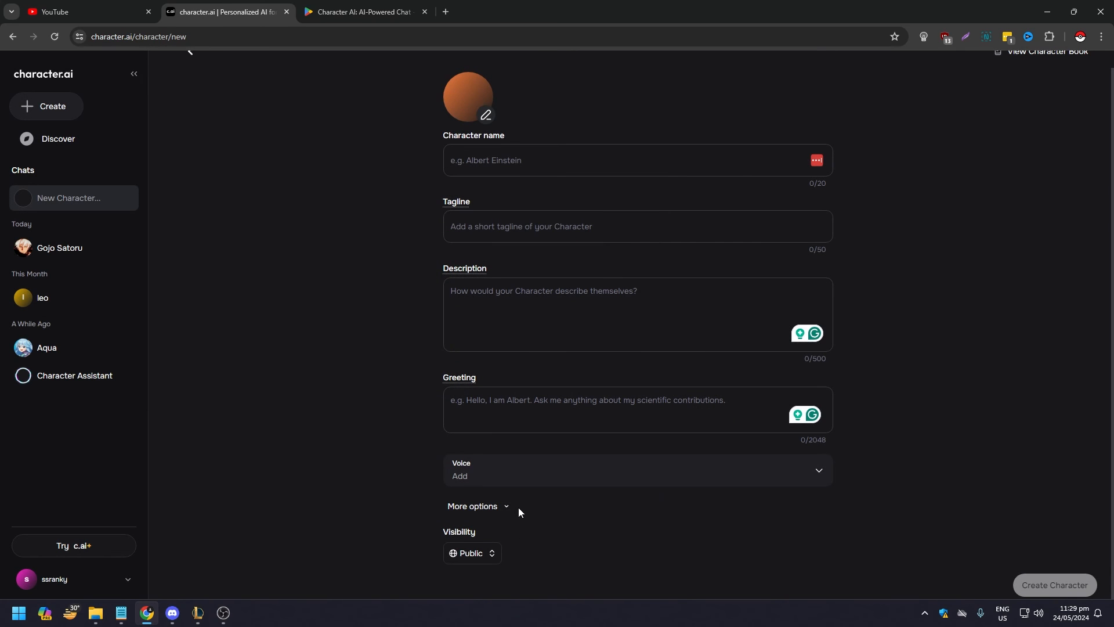
{"action": "left_click", "coordinate": [472, 506]}
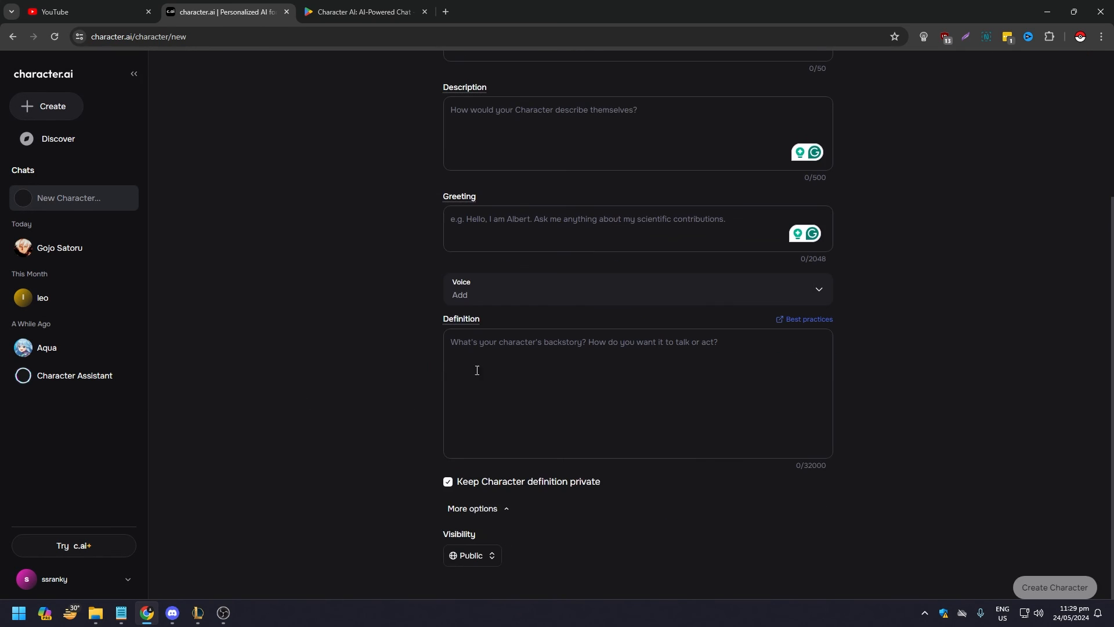
{"action": "mouse_move", "coordinate": [501, 386]}
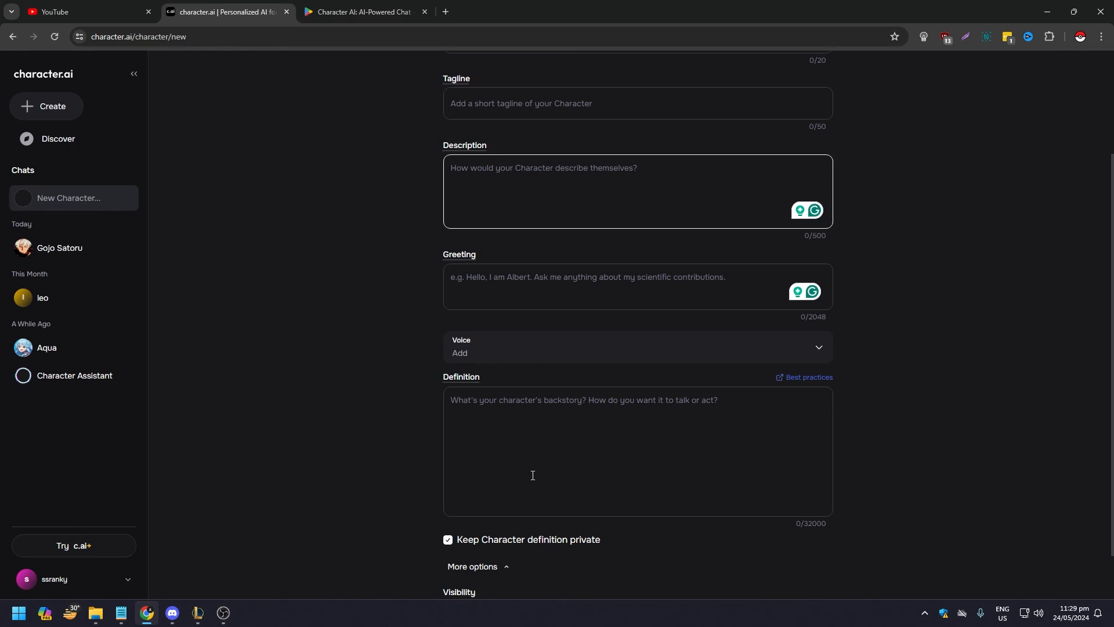
{"action": "scroll", "scroll_direction": "down", "scroll_amount": 3}
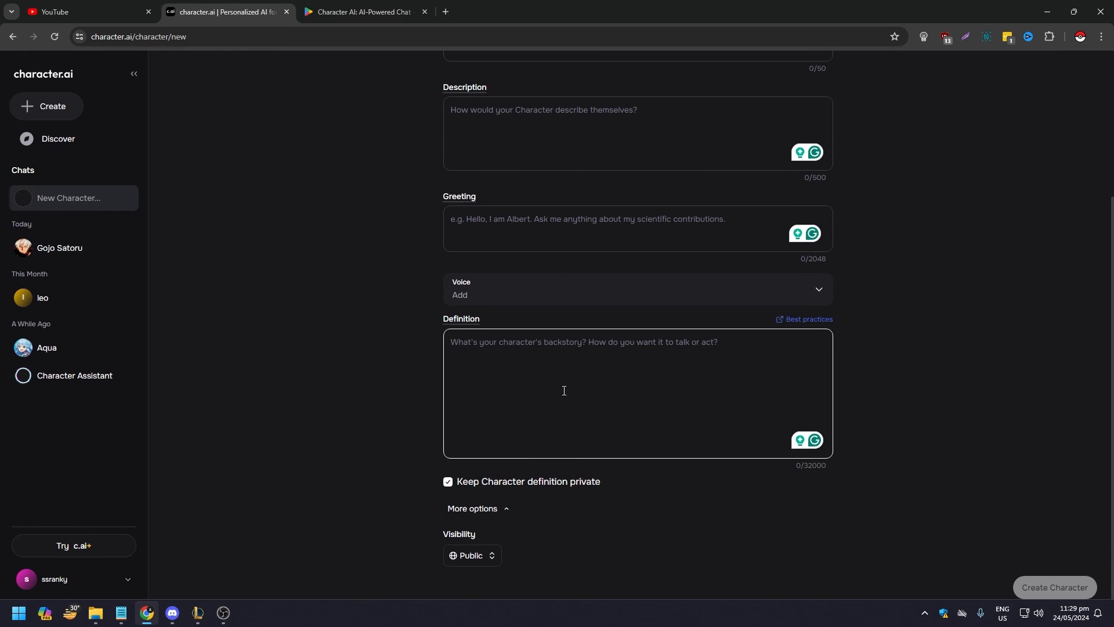
{"action": "mouse_move", "coordinate": [547, 384]}
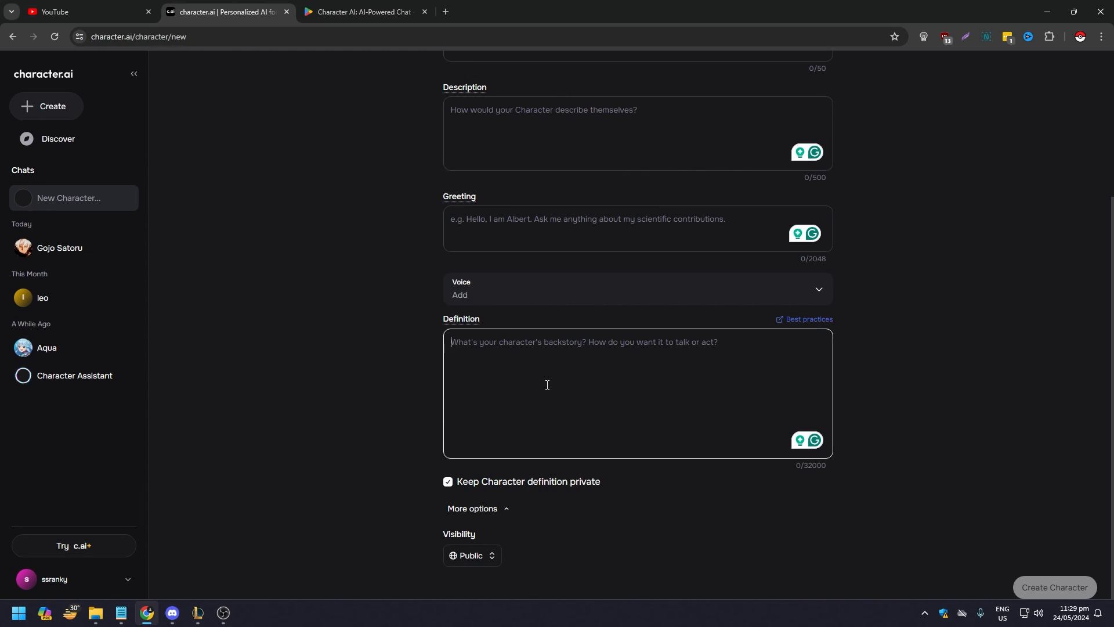
{"action": "mouse_move", "coordinate": [383, 383]}
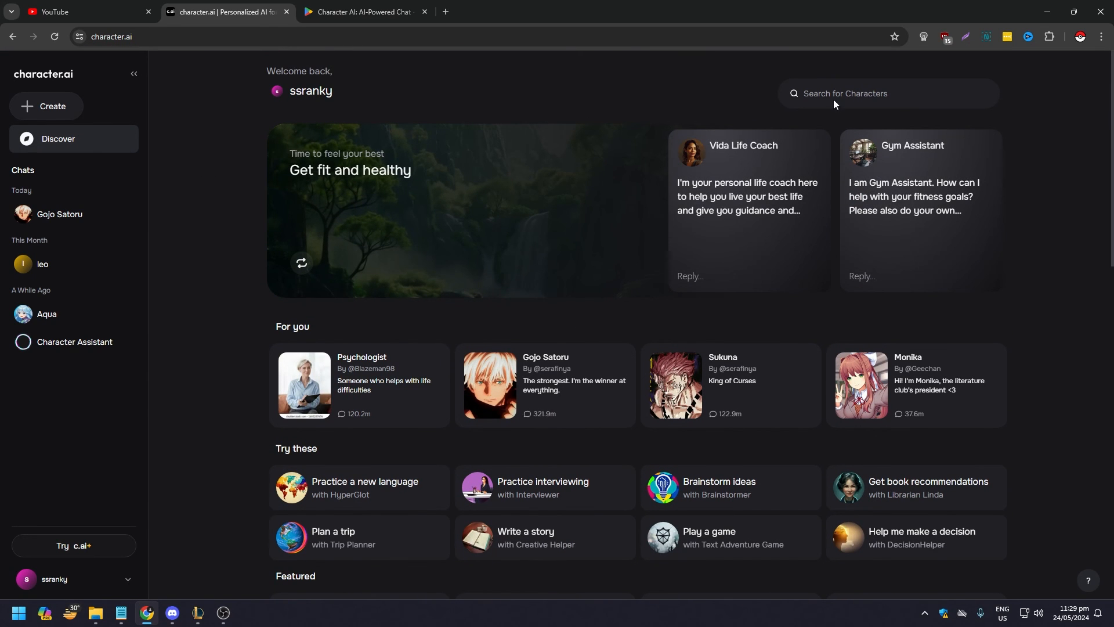
- Search characters for Michael Jordan and George Washington, then 'naruto', and open Naruto Uzumaki
{"action": "type", "text": "m"}
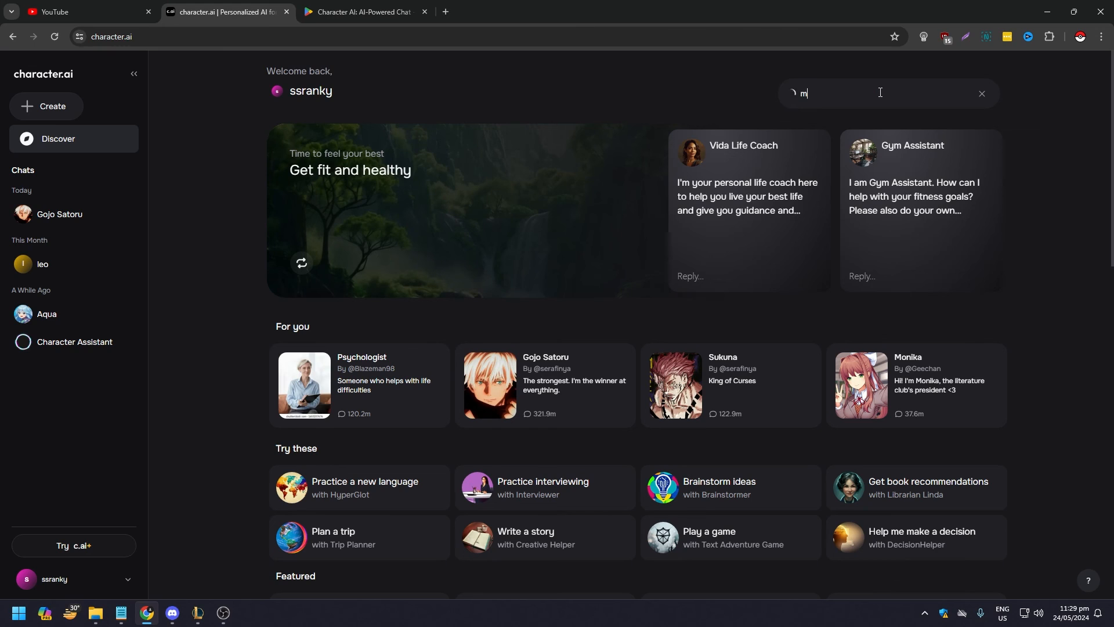
{"action": "type", "text": "michael jordan"}
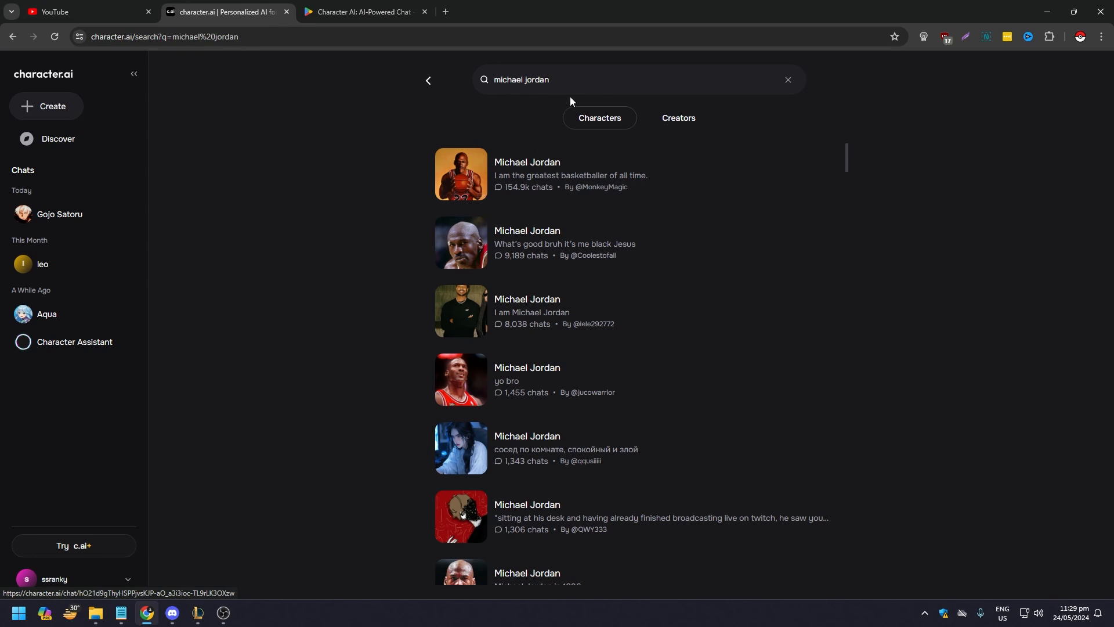
{"action": "left_click", "coordinate": [788, 79]}
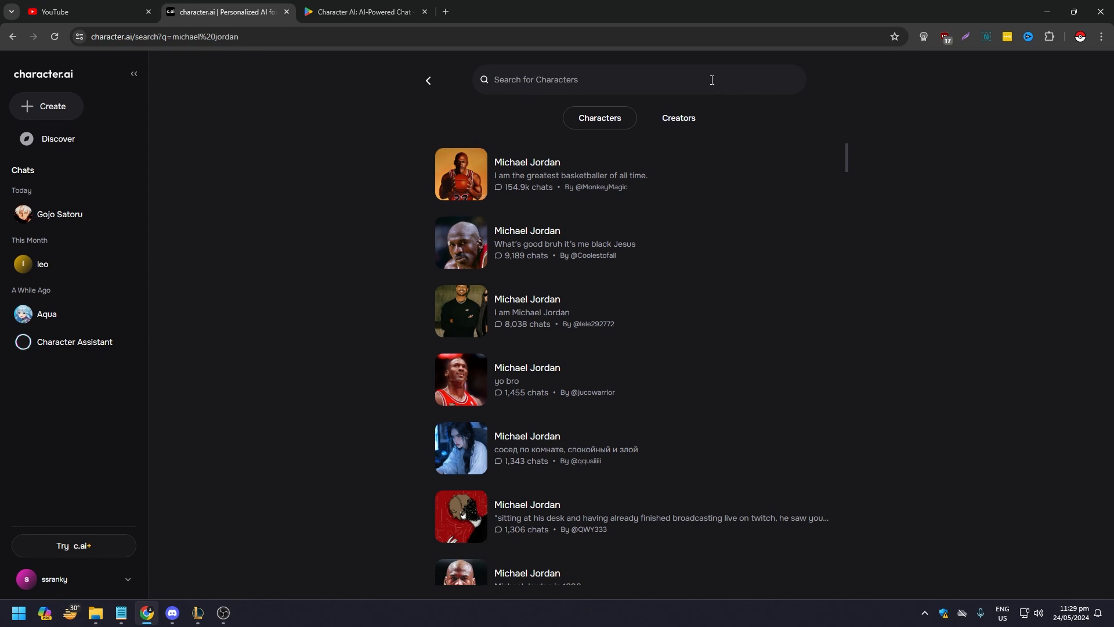
{"action": "type", "text": "george washington"}
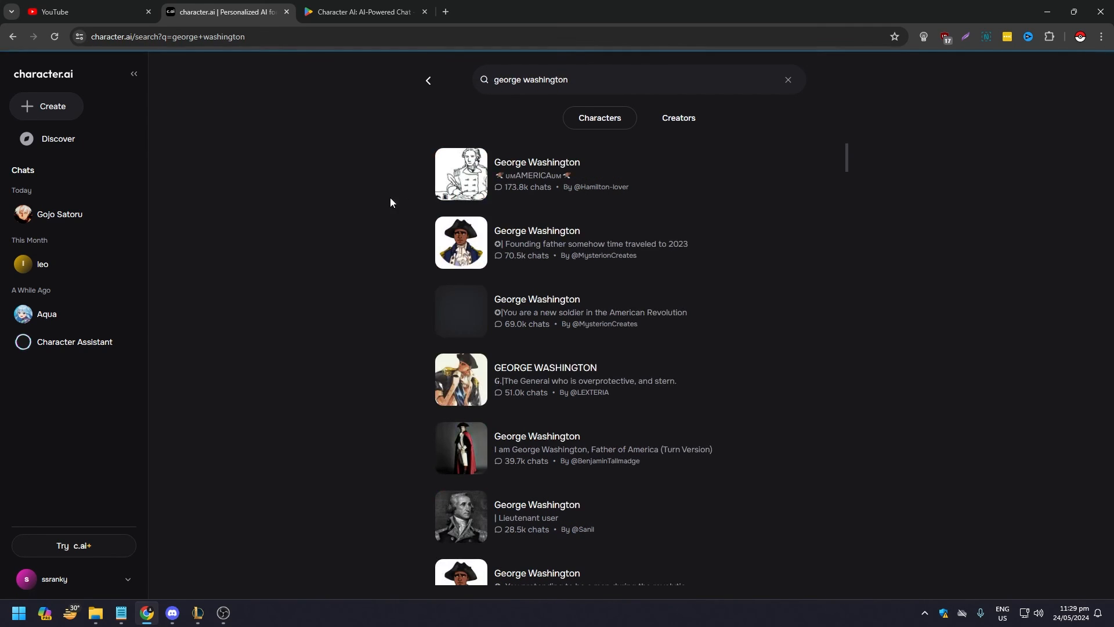
{"action": "left_click", "coordinate": [787, 79]}
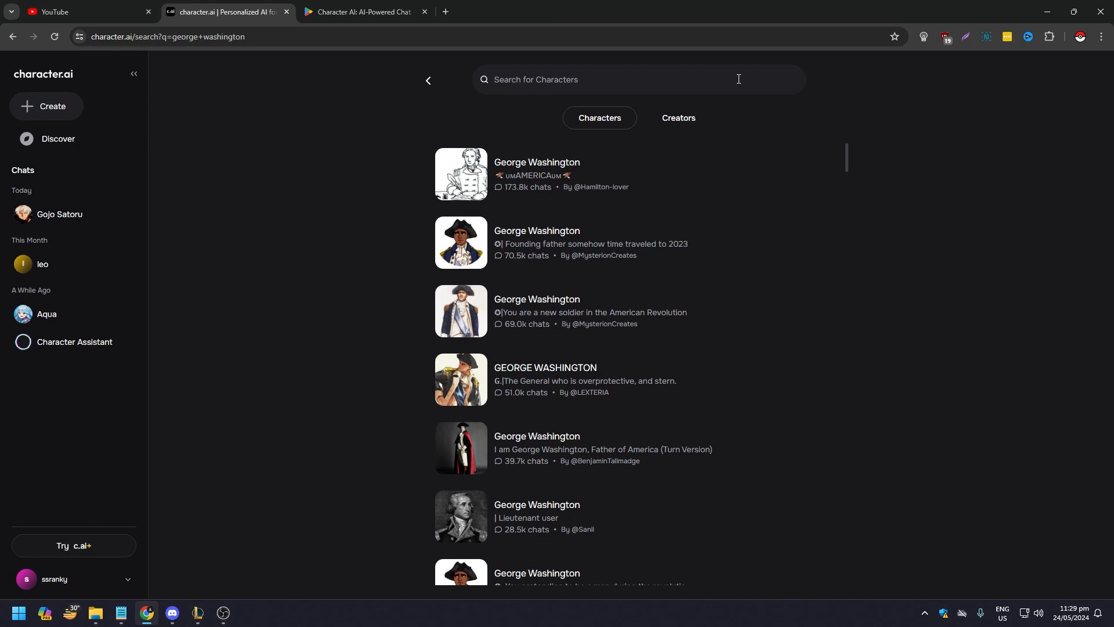
{"action": "type", "text": "naruto"}
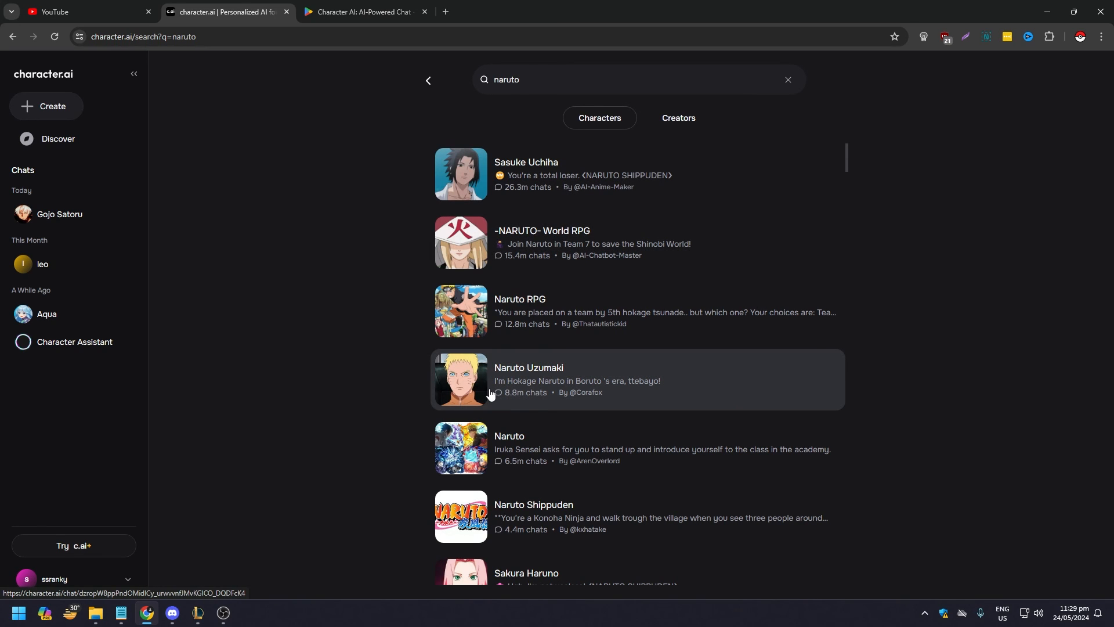
{"action": "mouse_move", "coordinate": [463, 382]}
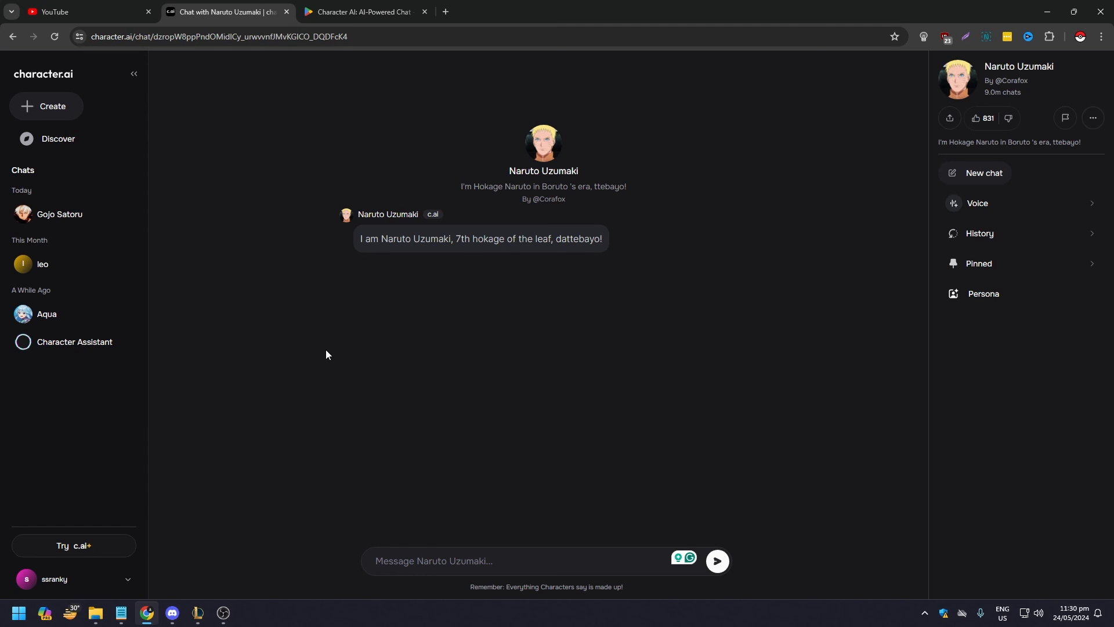
{"action": "left_click", "coordinate": [433, 561]}
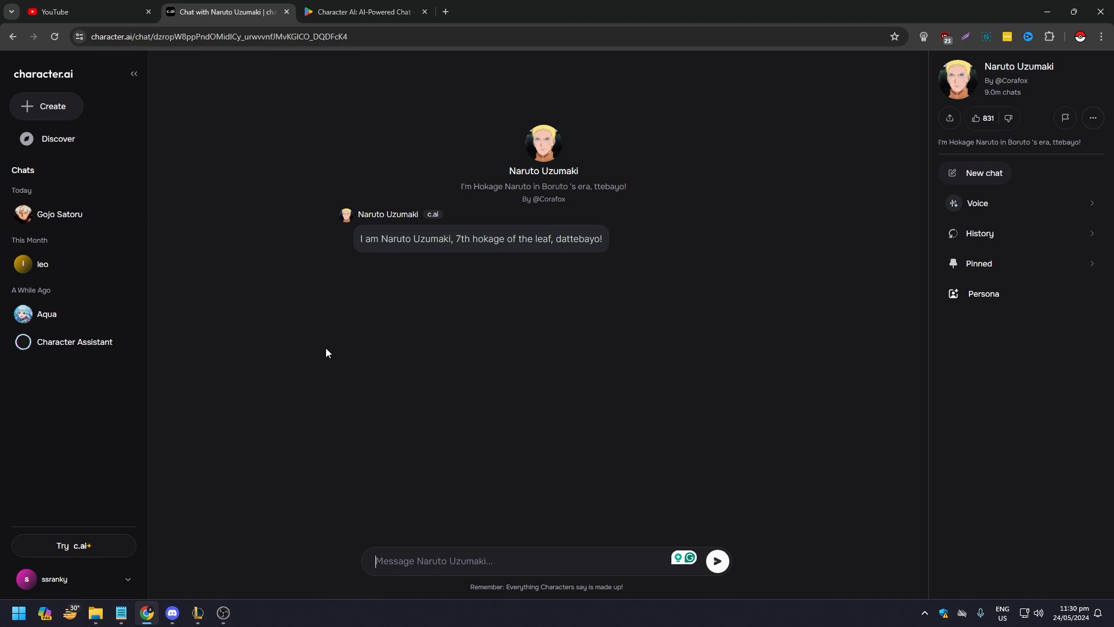